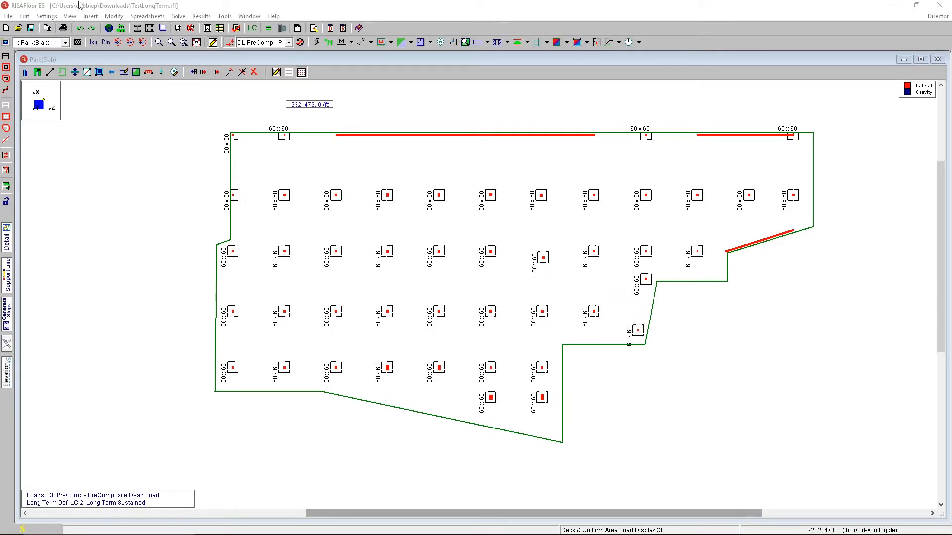
# Step: Start a new floor plan, accept clearing results, and try the User Defined rebar design method
pyautogui.click(91, 16)
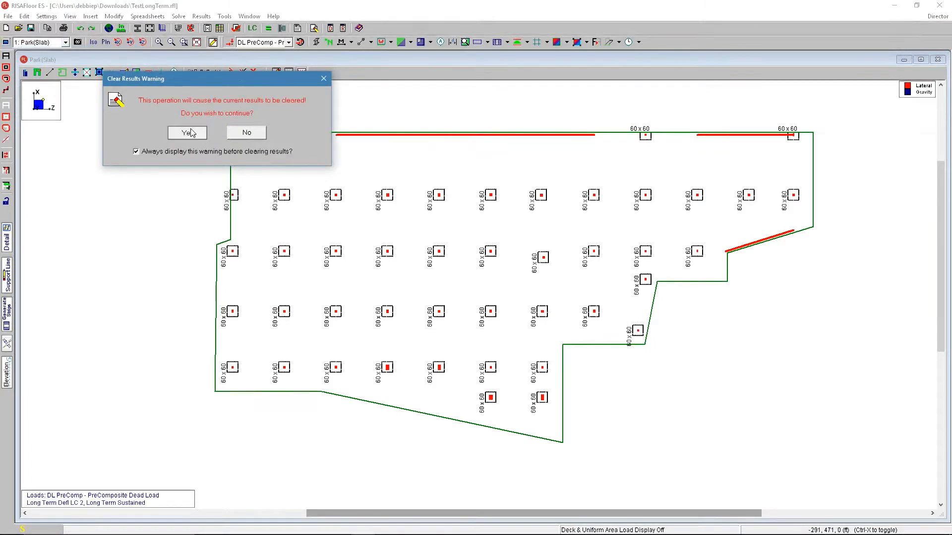
pyautogui.click(188, 132)
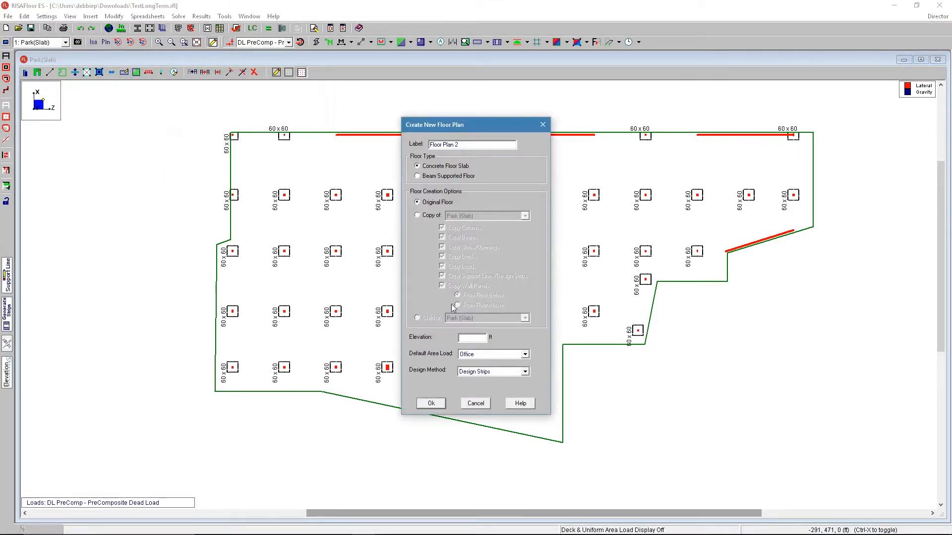
pyautogui.click(524, 371)
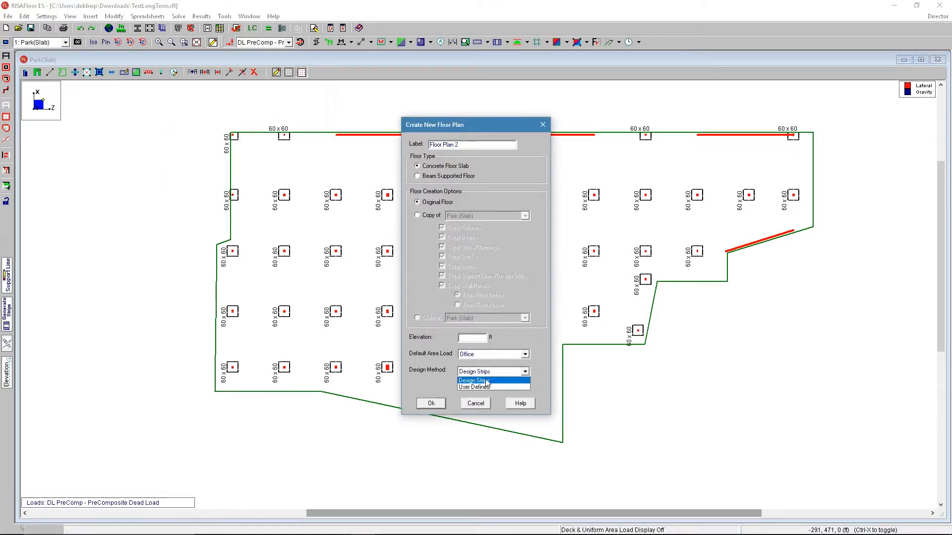
pyautogui.moveTo(473, 387)
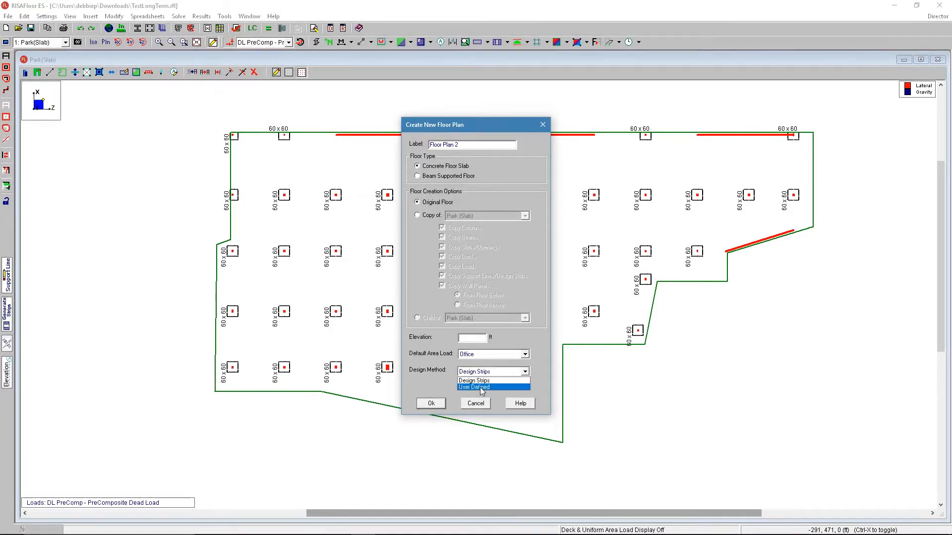
pyautogui.click(474, 387)
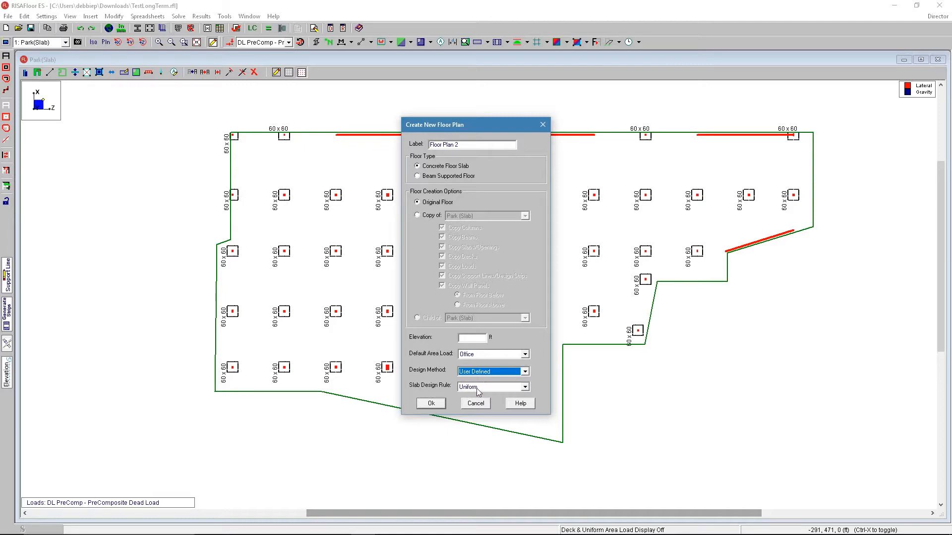
# Step: Switch the design method back to Design Strips and cancel the new floor plan
pyautogui.click(523, 387)
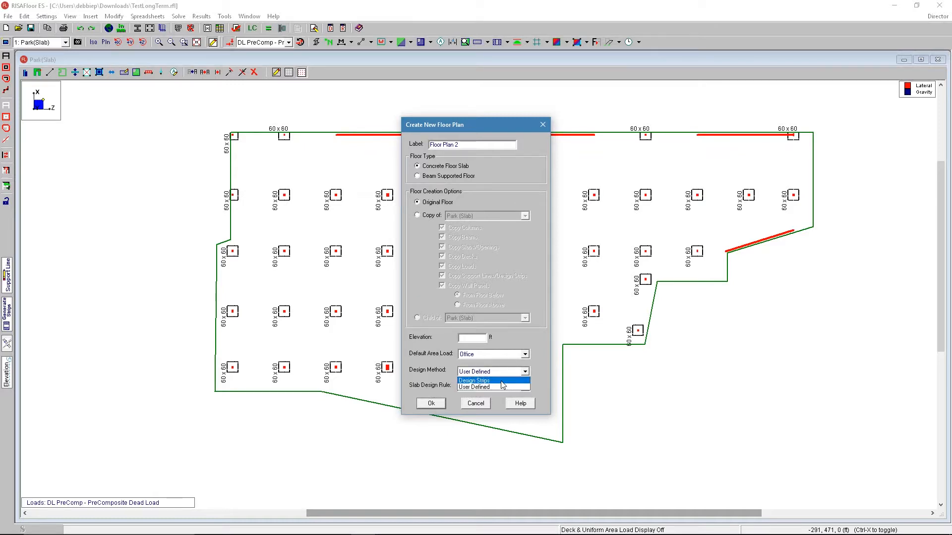
pyautogui.click(473, 381)
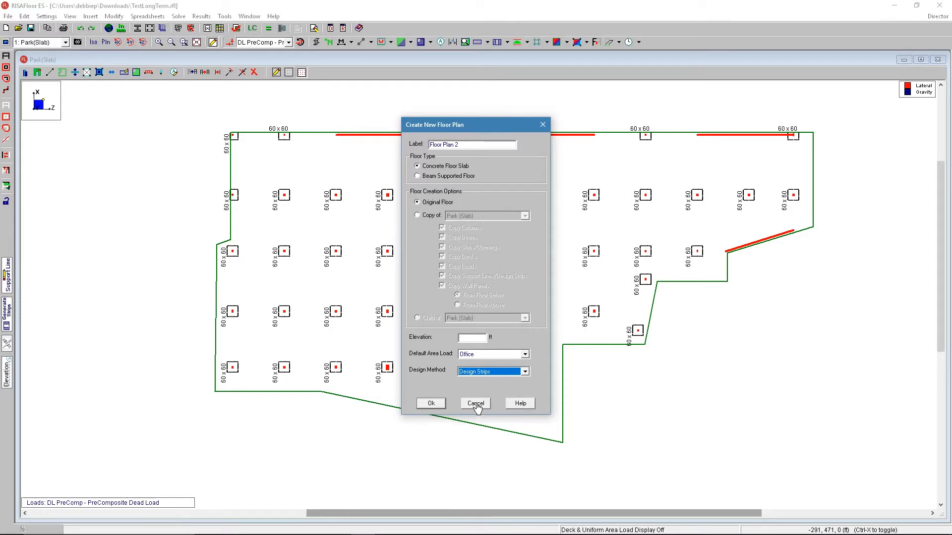
pyautogui.click(475, 404)
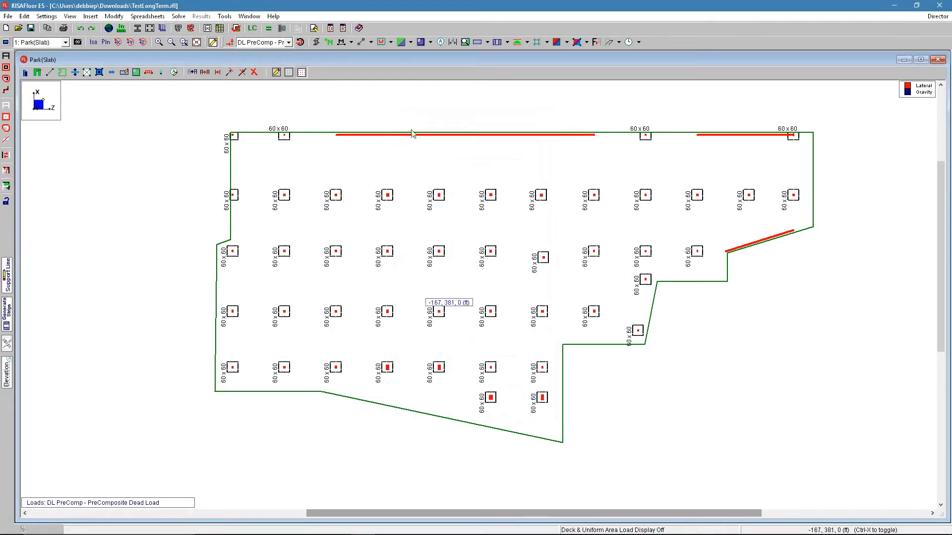
# Step: In the Floors table set the slab to User Defined design with Uniform bottom rebar rule, Continuous off
pyautogui.click(900, 267)
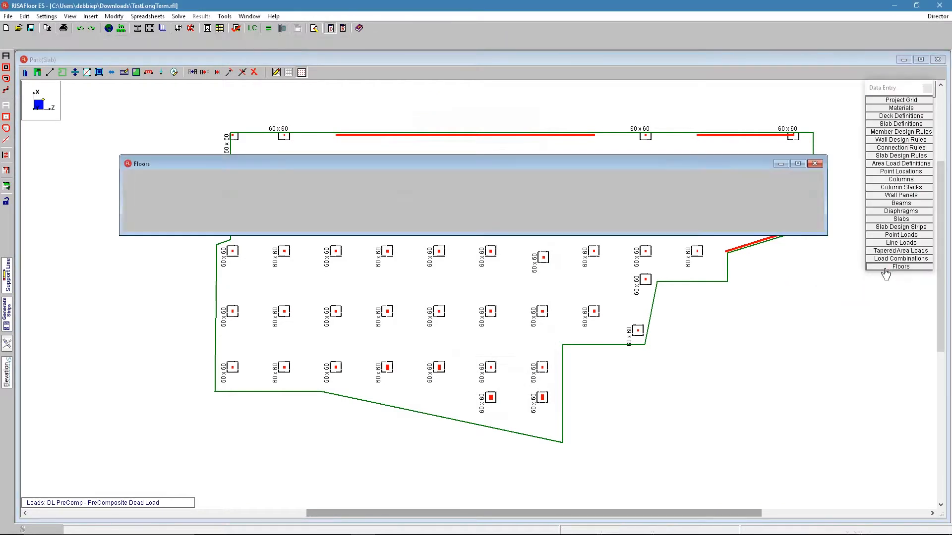
pyautogui.click(477, 184)
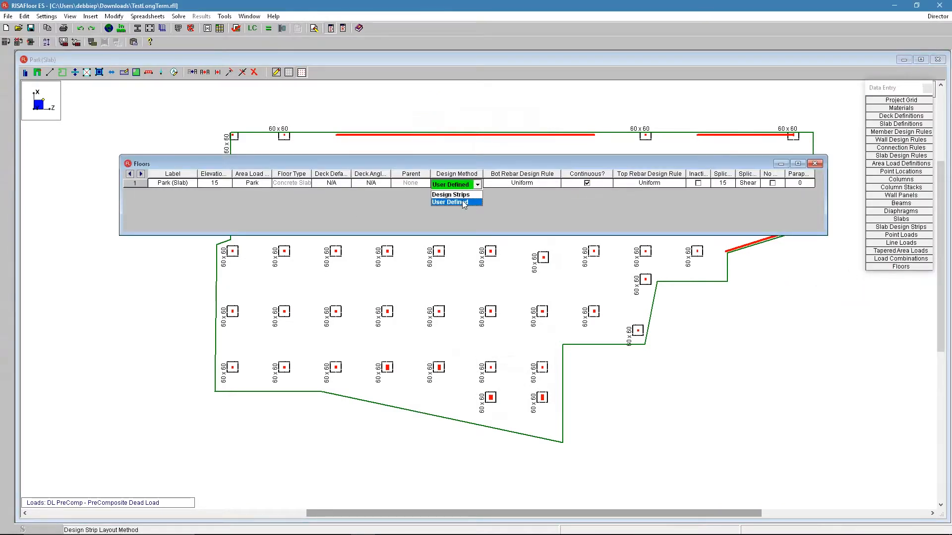
pyautogui.moveTo(450, 195)
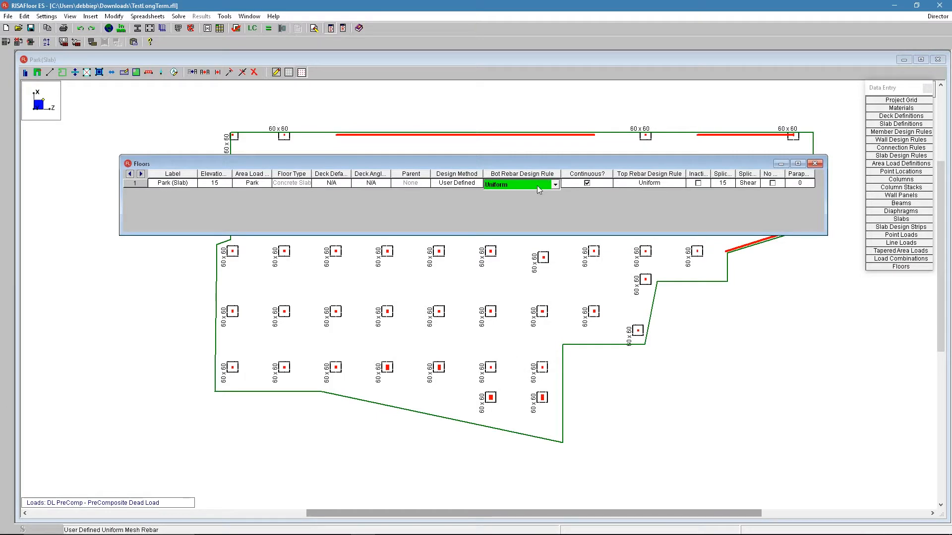
pyautogui.click(553, 185)
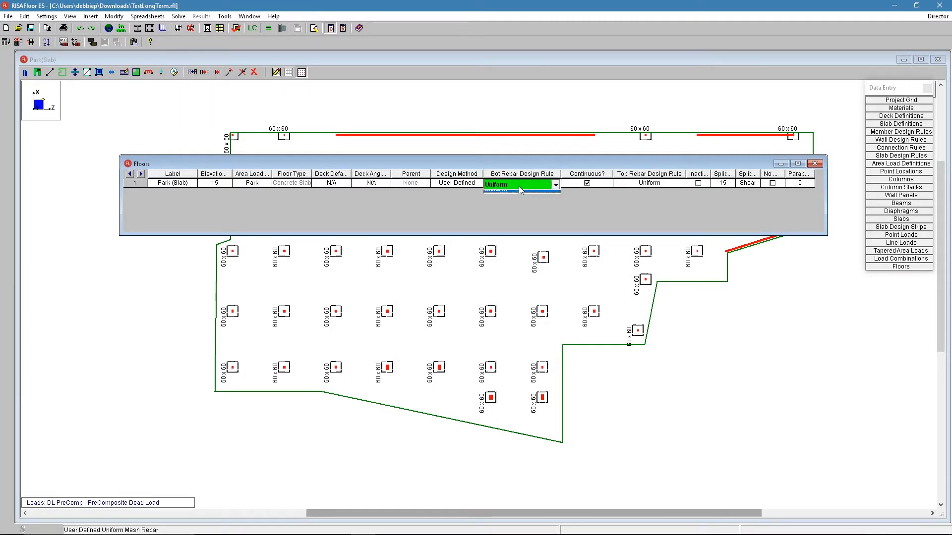
pyautogui.click(586, 183)
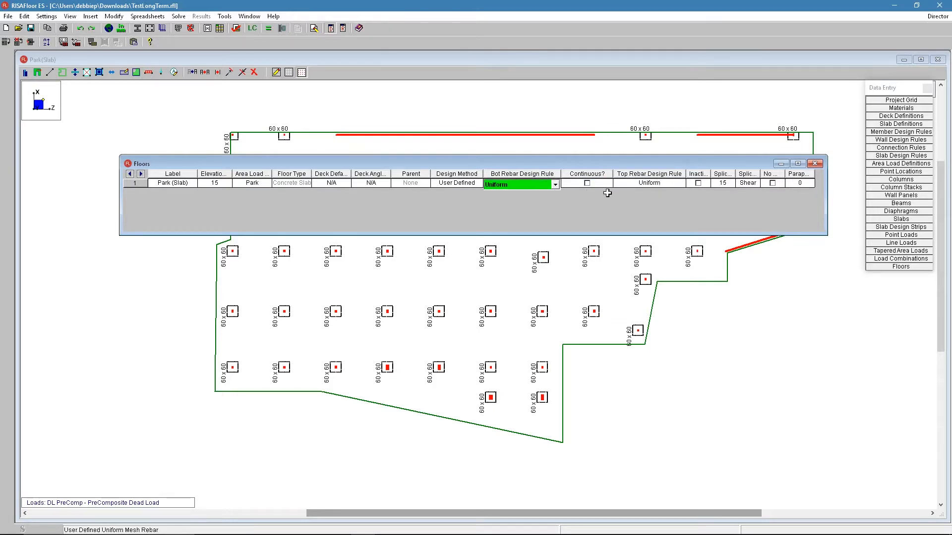
pyautogui.click(649, 183)
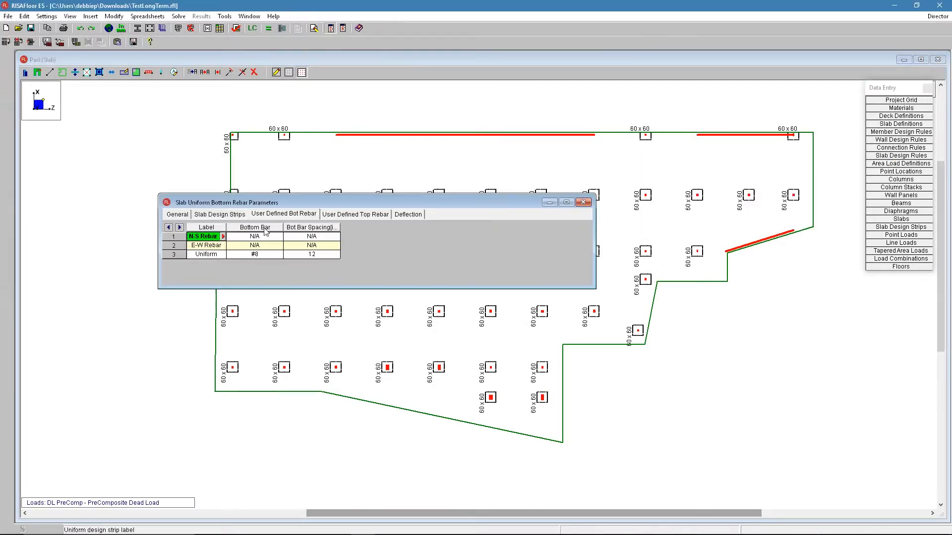
# Step: Review the Uniform rule's general settings and set its bottom bars to #8
pyautogui.click(176, 214)
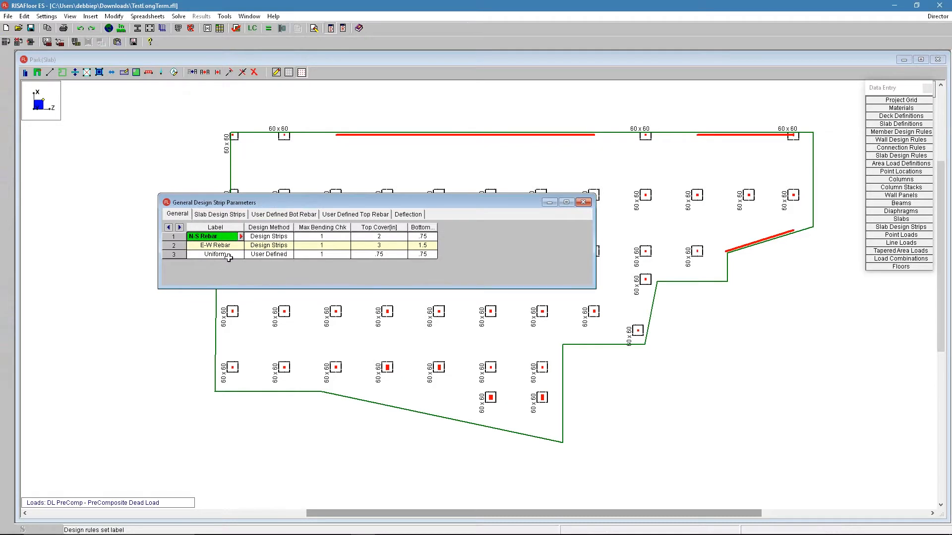
pyautogui.click(268, 255)
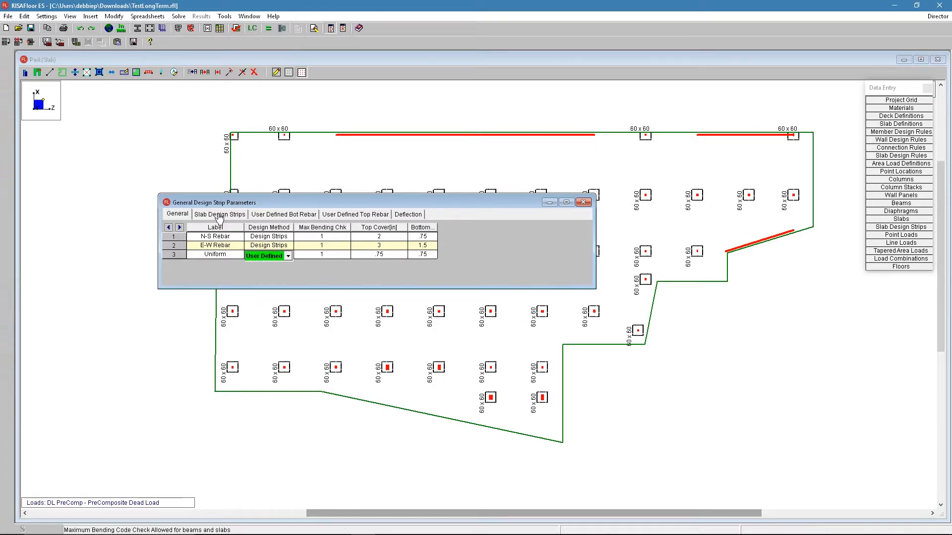
pyautogui.click(283, 214)
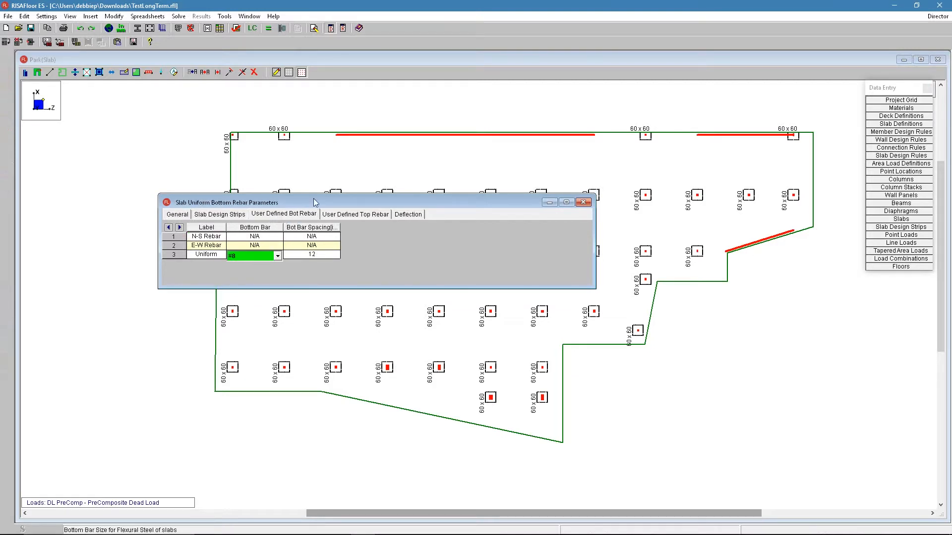
pyautogui.click(284, 150)
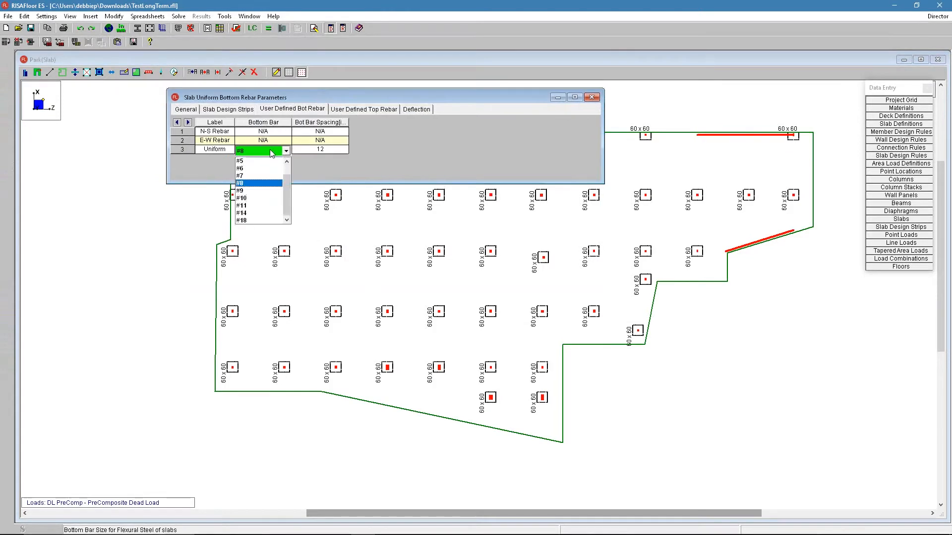
pyautogui.click(240, 183)
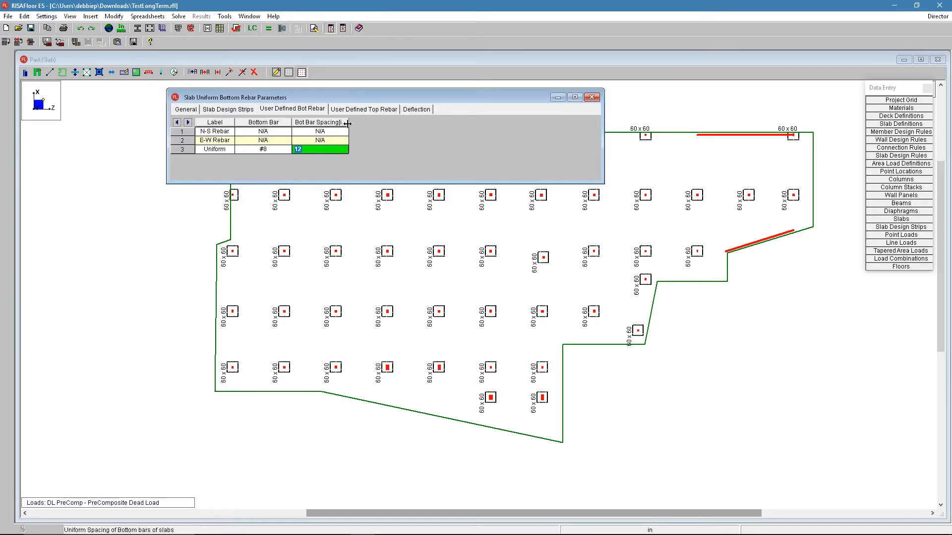
# Step: Confirm the Uniform rule's top bars at #8 at 12 in and close Slab Design Rules
pyautogui.click(364, 109)
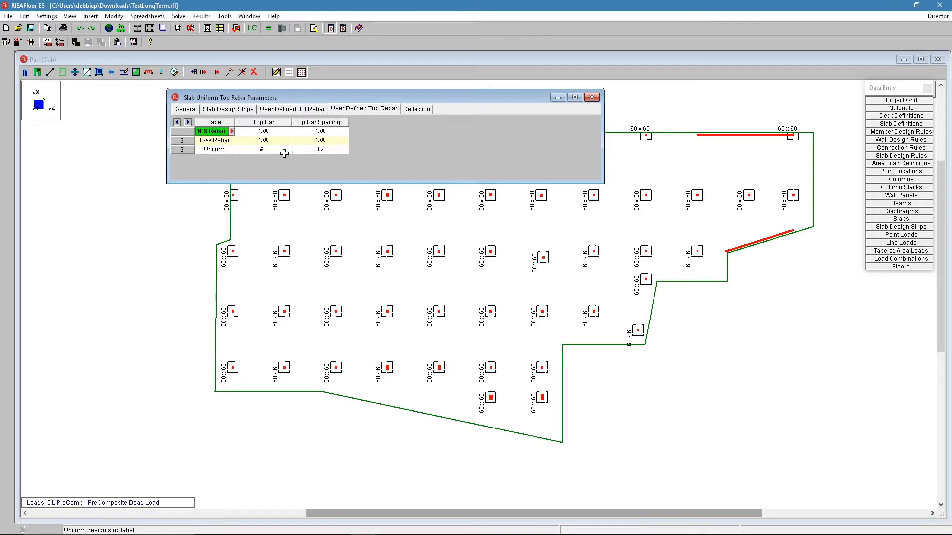
pyautogui.click(261, 149)
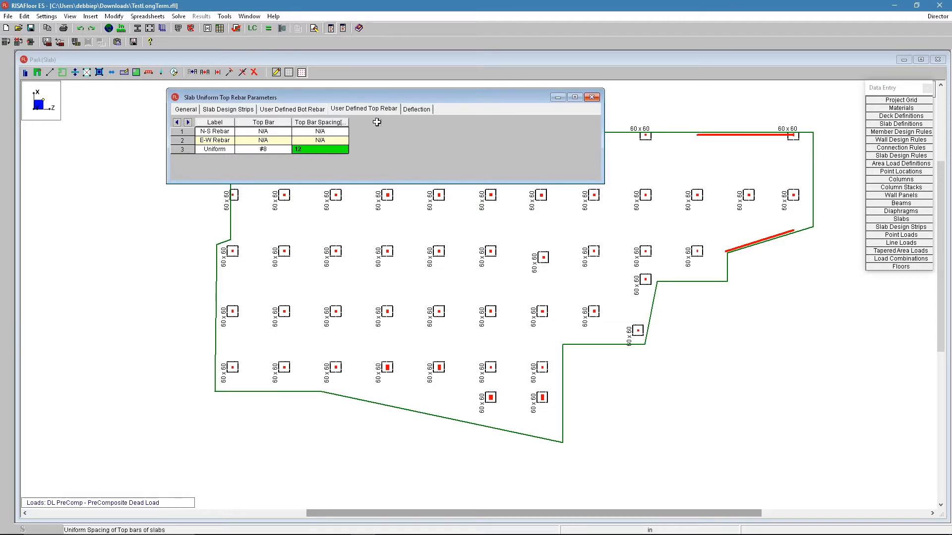
pyautogui.click(592, 97)
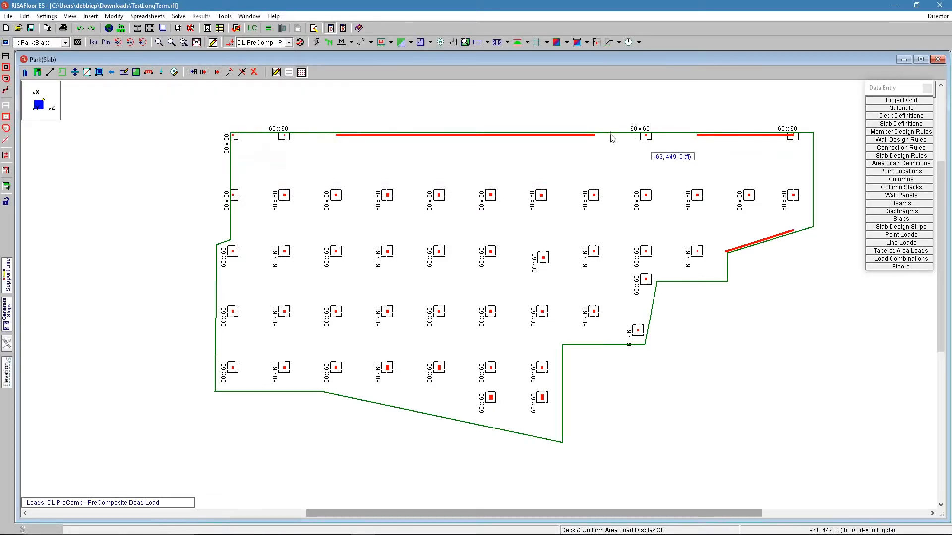
pyautogui.moveTo(499, 185)
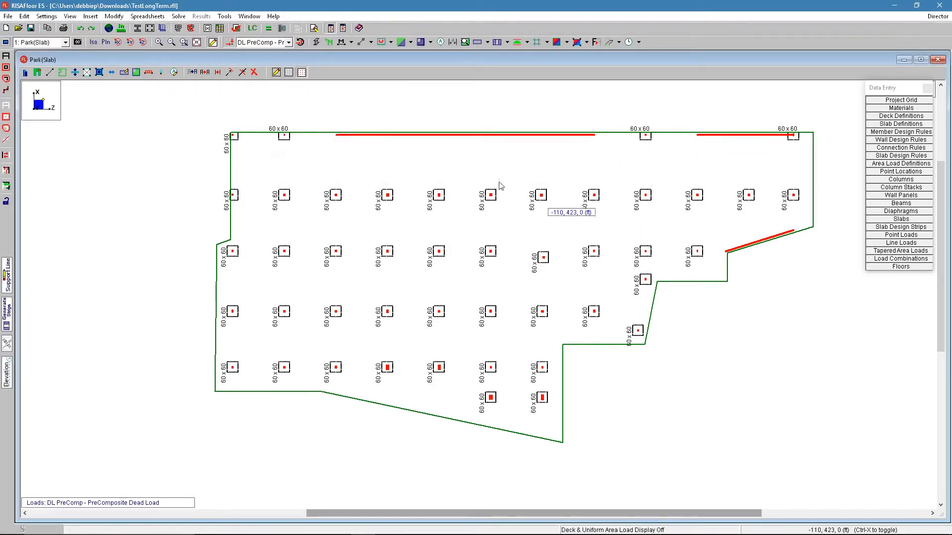
# Step: Display only the top rebar on the slab plan
pyautogui.click(537, 42)
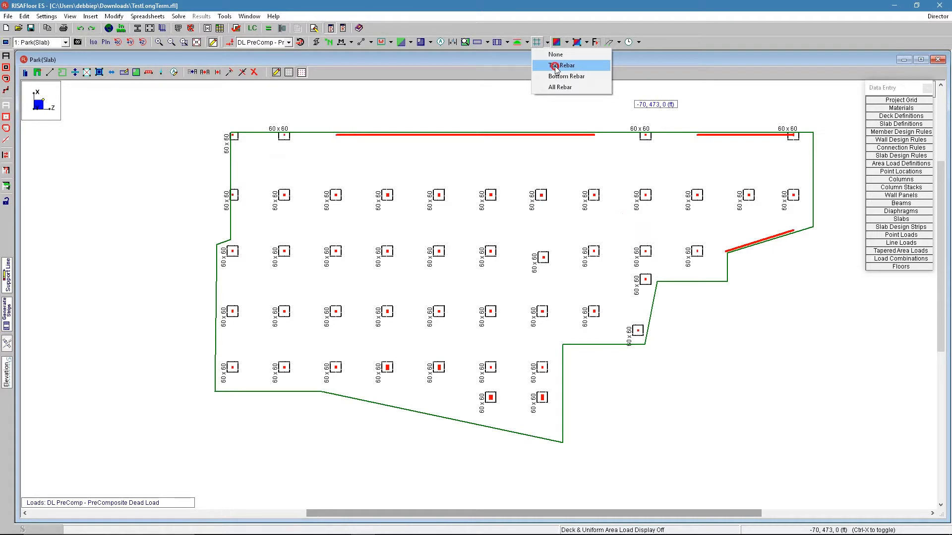
pyautogui.click(559, 66)
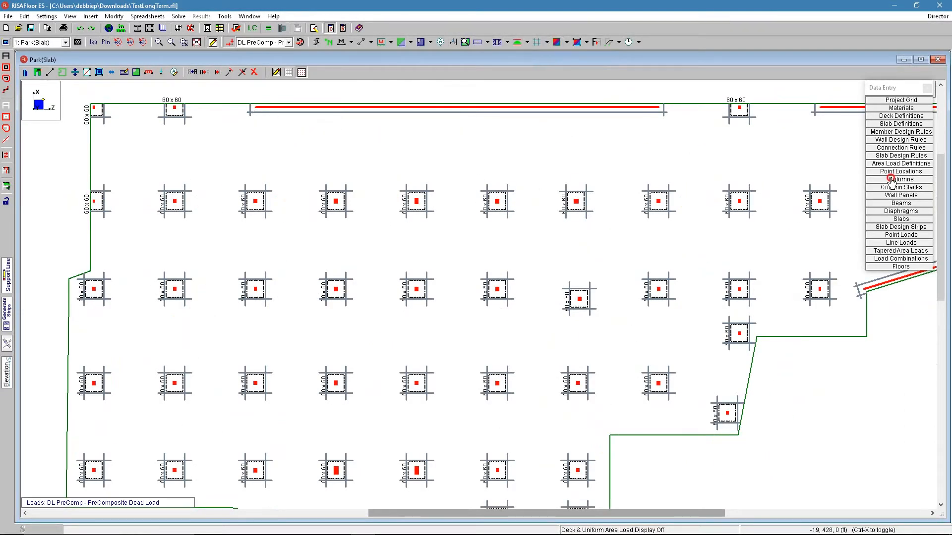
# Step: Review the shear cap and wall panel parameter tables, selecting W1's offset, then close them
pyautogui.click(900, 180)
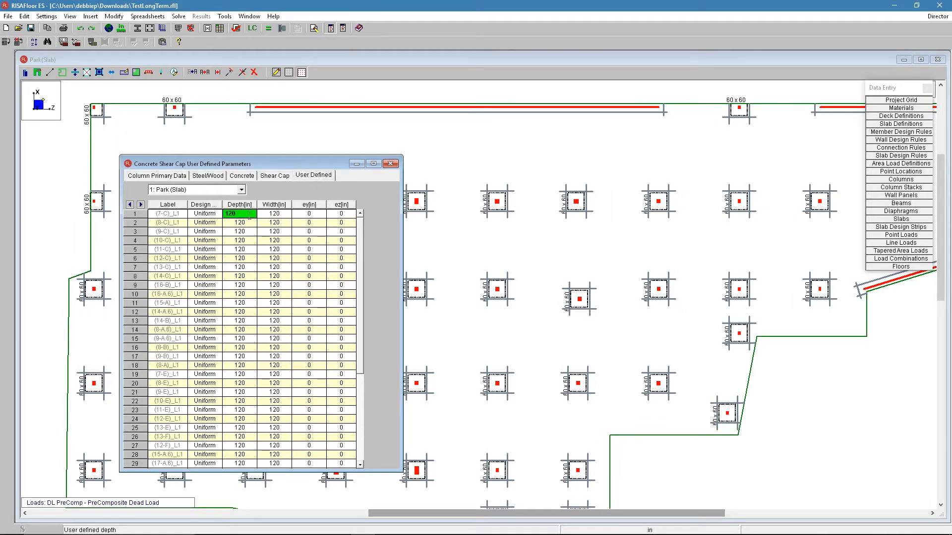
pyautogui.click(238, 284)
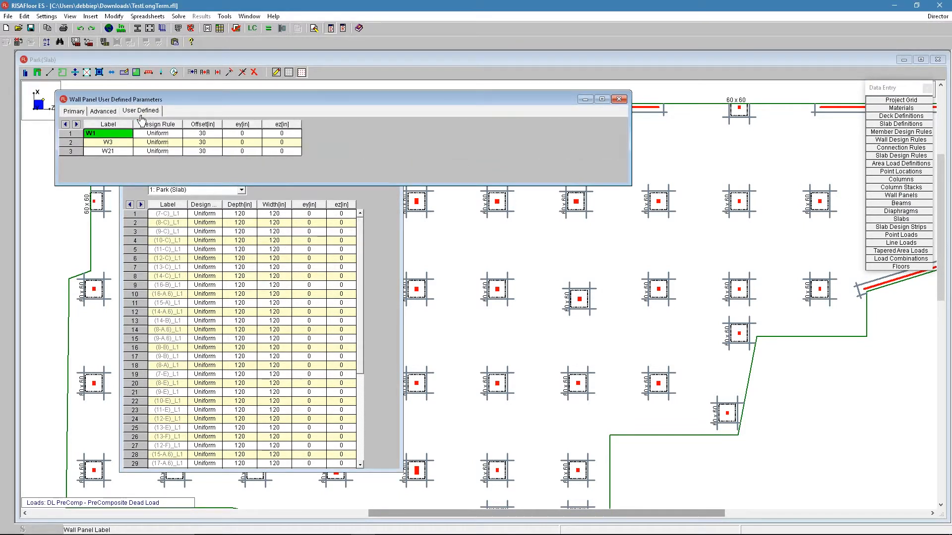
pyautogui.click(201, 133)
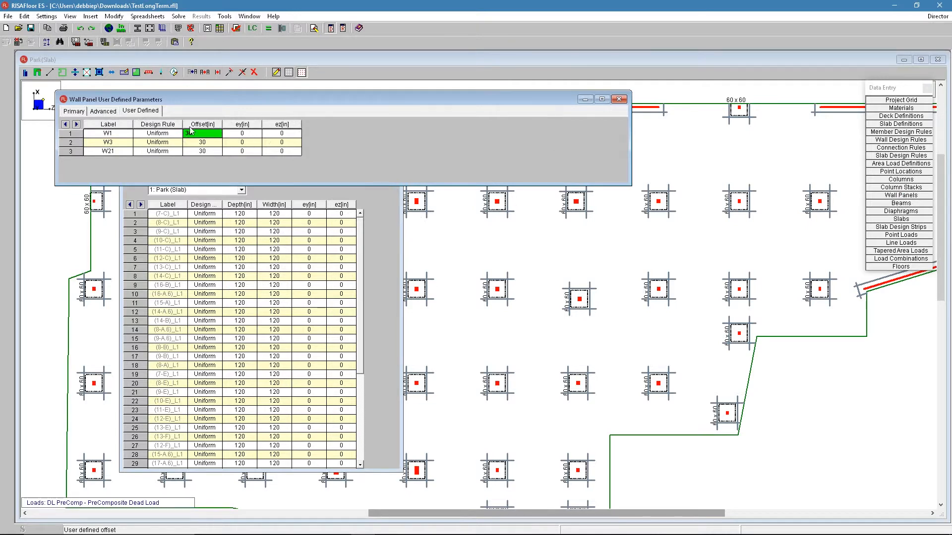
pyautogui.click(619, 99)
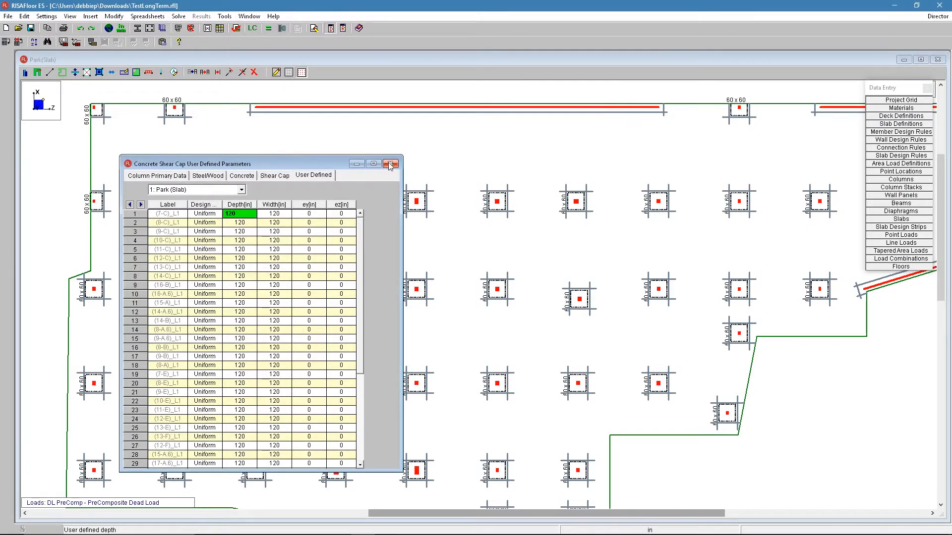
pyautogui.click(390, 164)
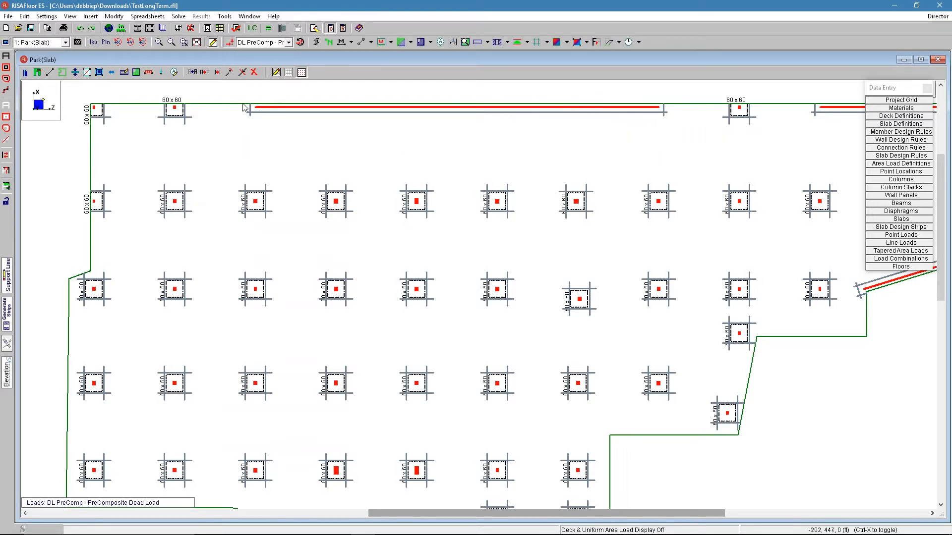
pyautogui.moveTo(673, 110)
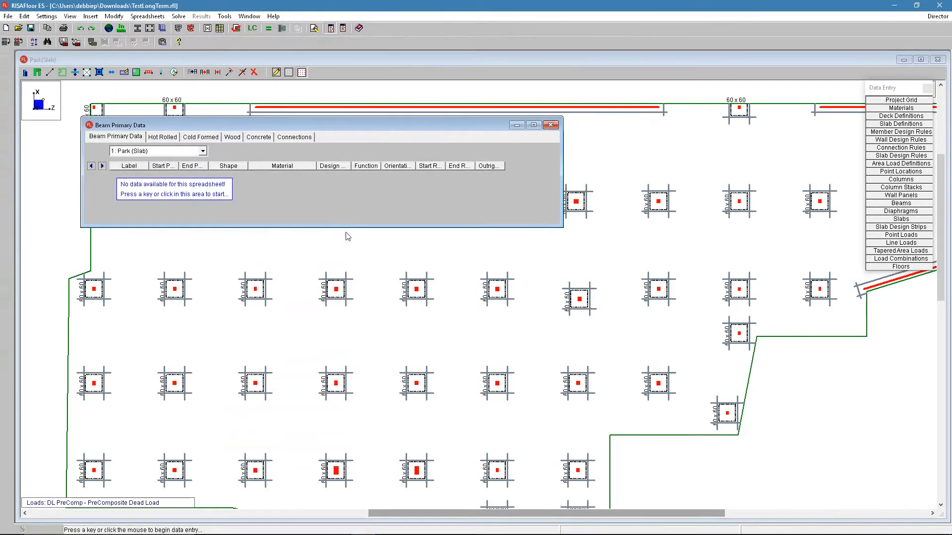
pyautogui.click(550, 124)
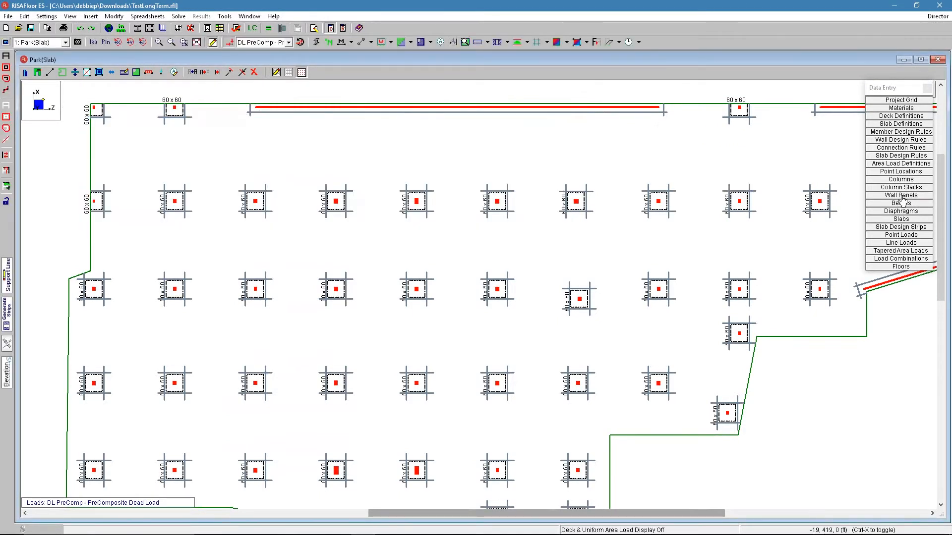
# Step: Set wall panel W1's user-defined offset to 50 in and close the table
pyautogui.click(900, 195)
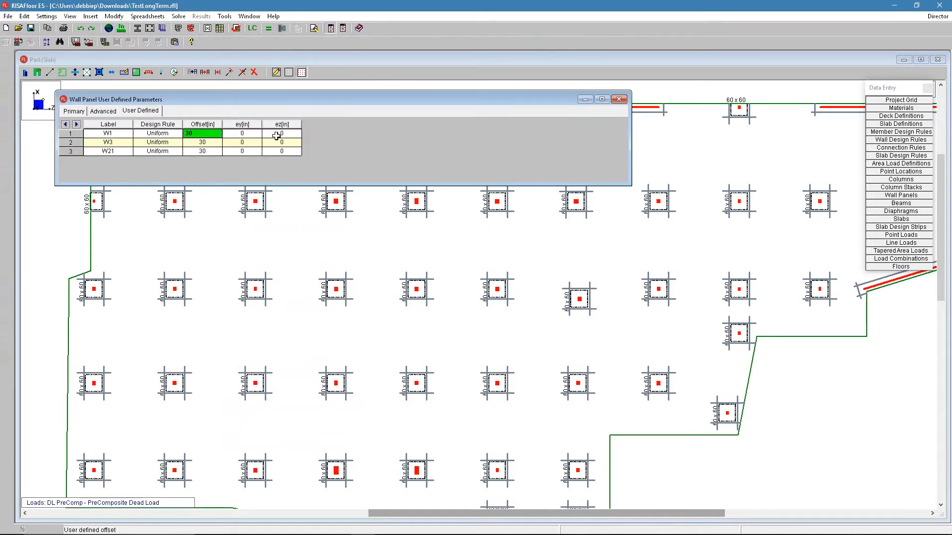
pyautogui.write('50')
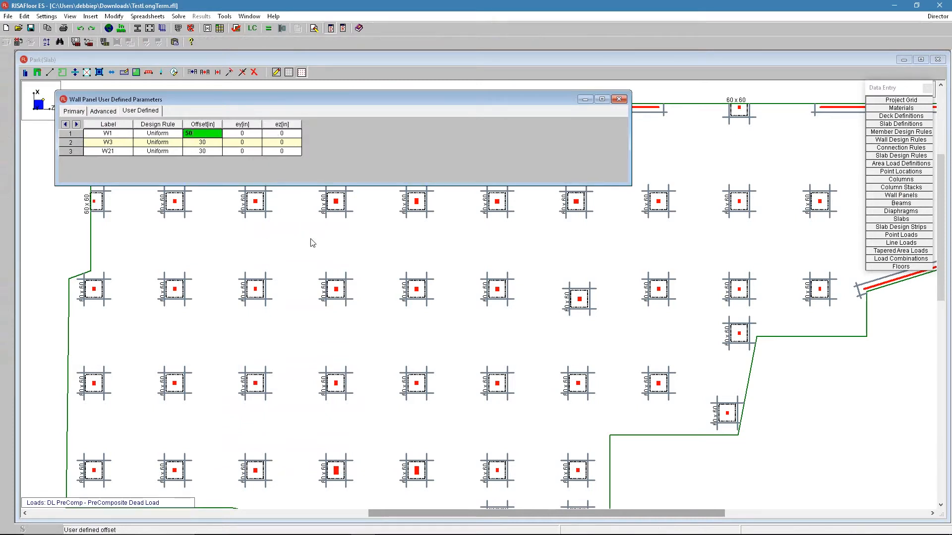
pyautogui.click(618, 99)
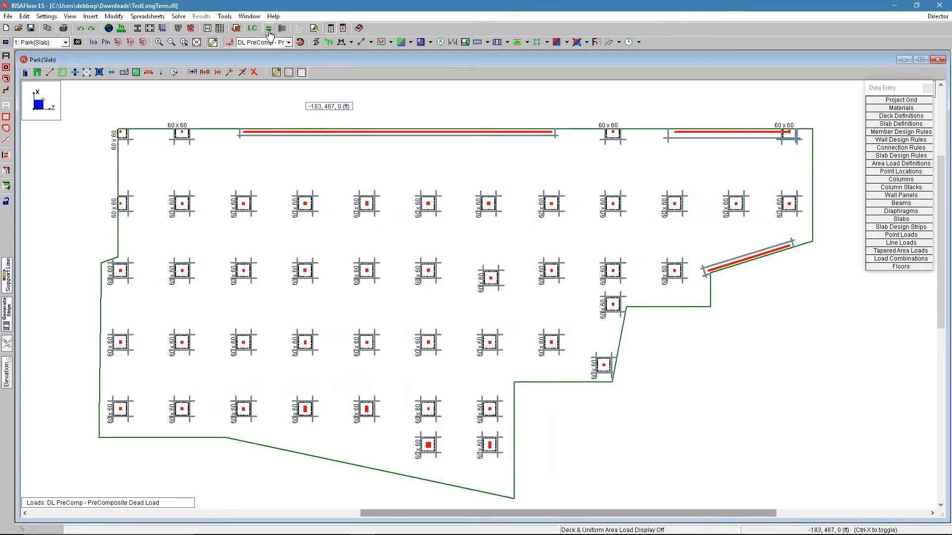
# Step: Solve the model, accept the section size warning, and show rebar results as slab colour contours
pyautogui.click(268, 29)
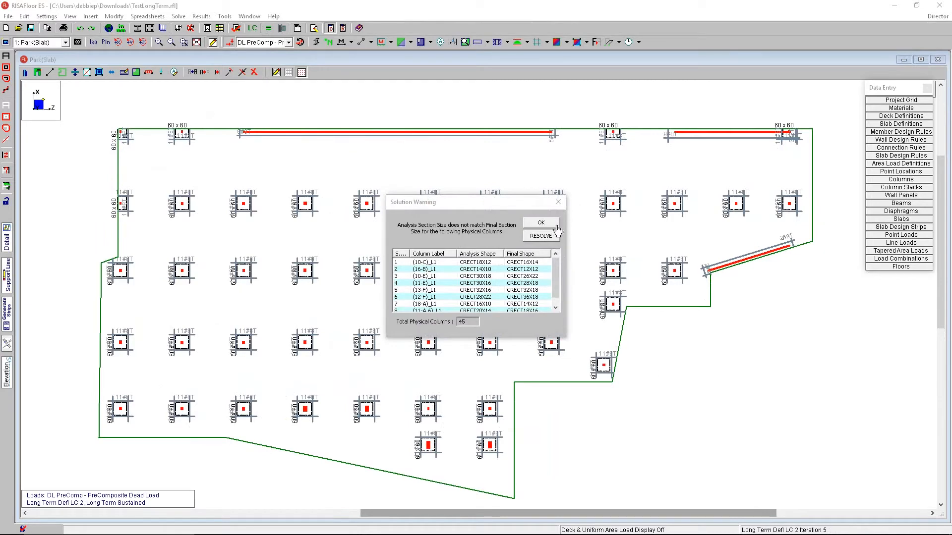
pyautogui.click(539, 221)
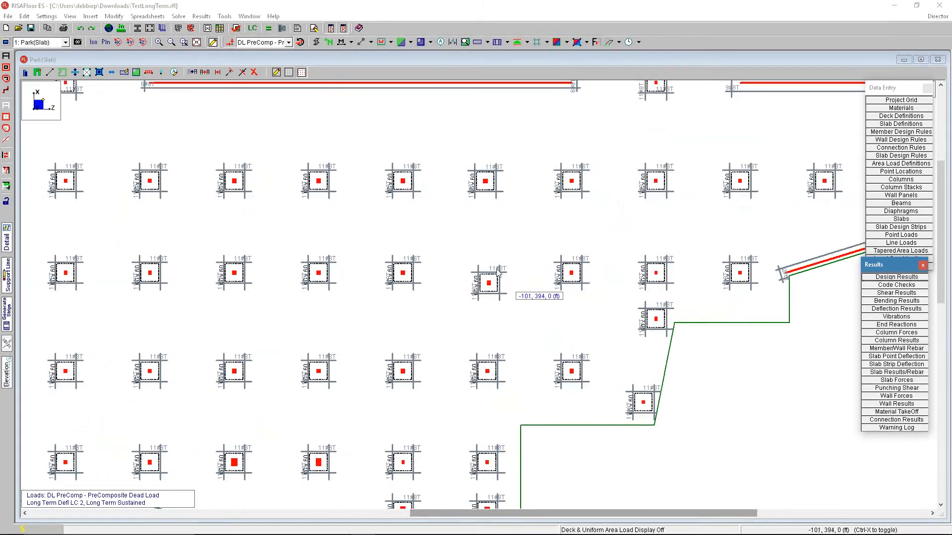
pyautogui.click(564, 42)
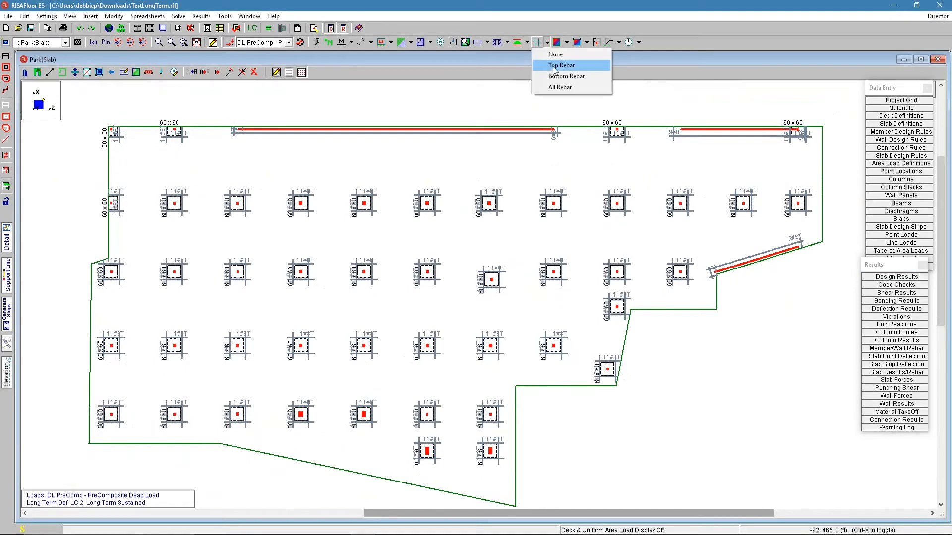
pyautogui.click(565, 76)
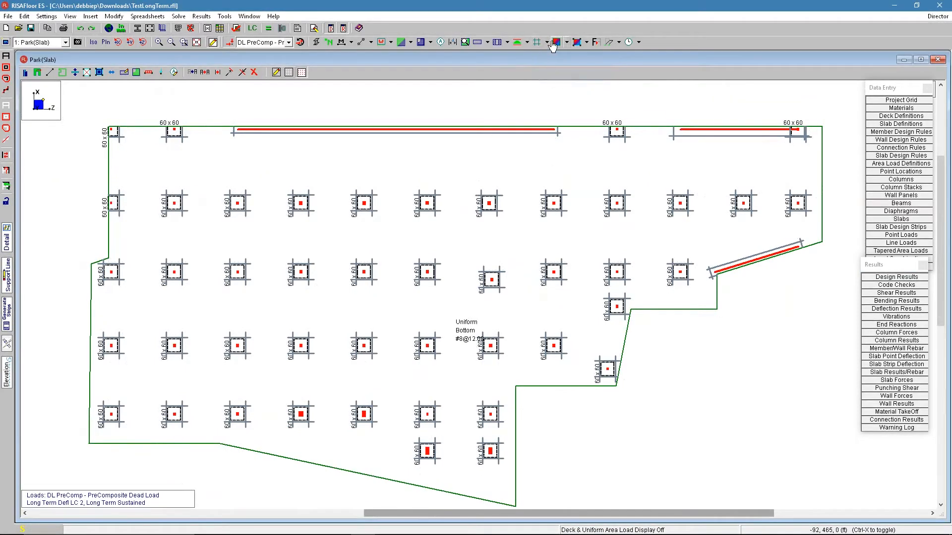
pyautogui.click(554, 41)
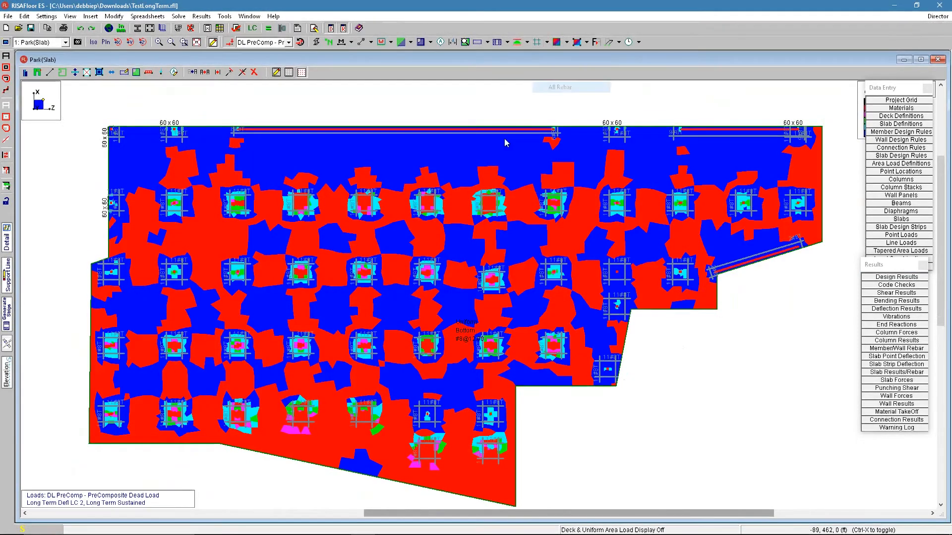
# Step: List the slab contour display choices for the unity checks
pyautogui.click(569, 42)
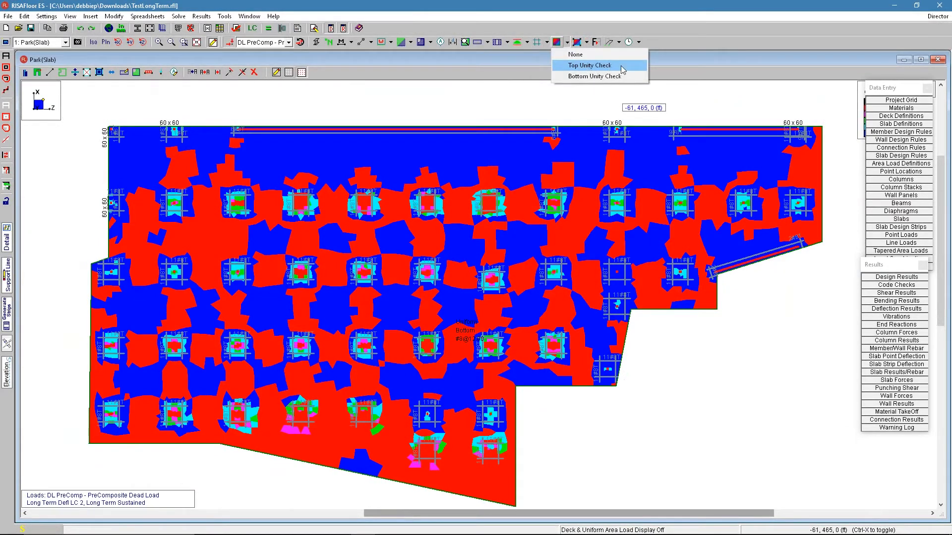
pyautogui.moveTo(563, 42)
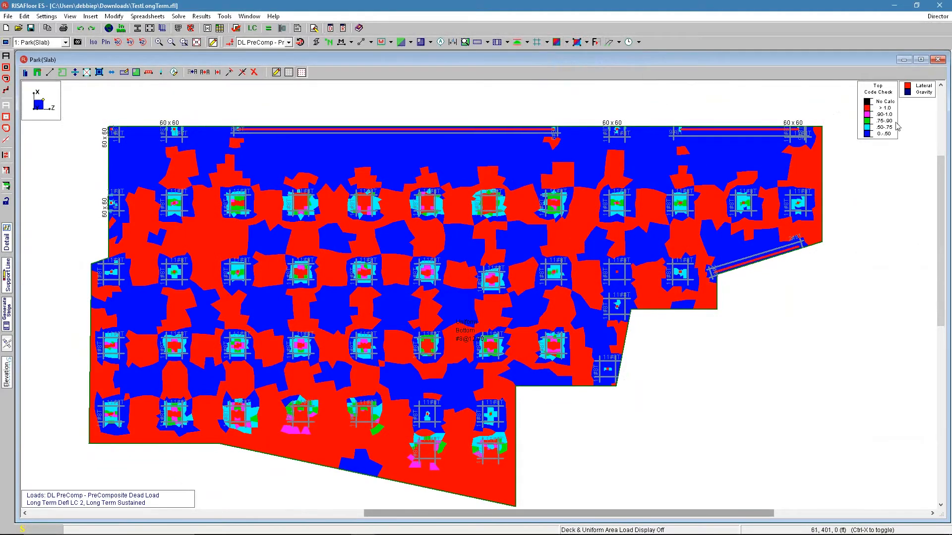
pyautogui.moveTo(898, 126)
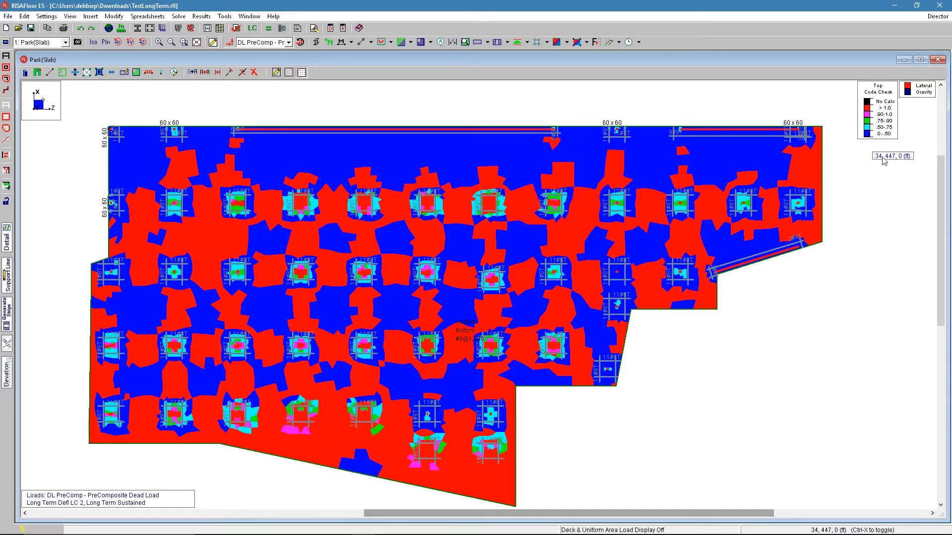
pyautogui.moveTo(492, 322)
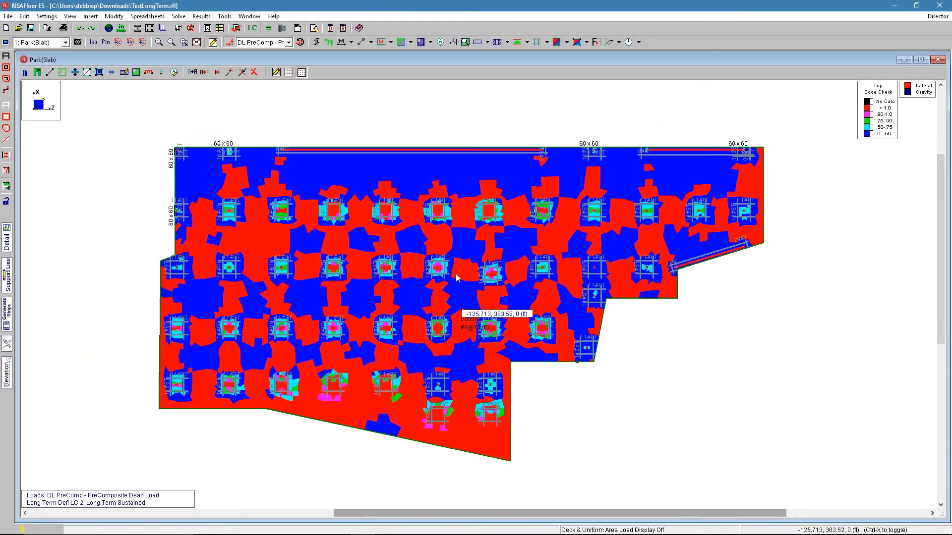
pyautogui.moveTo(389, 248)
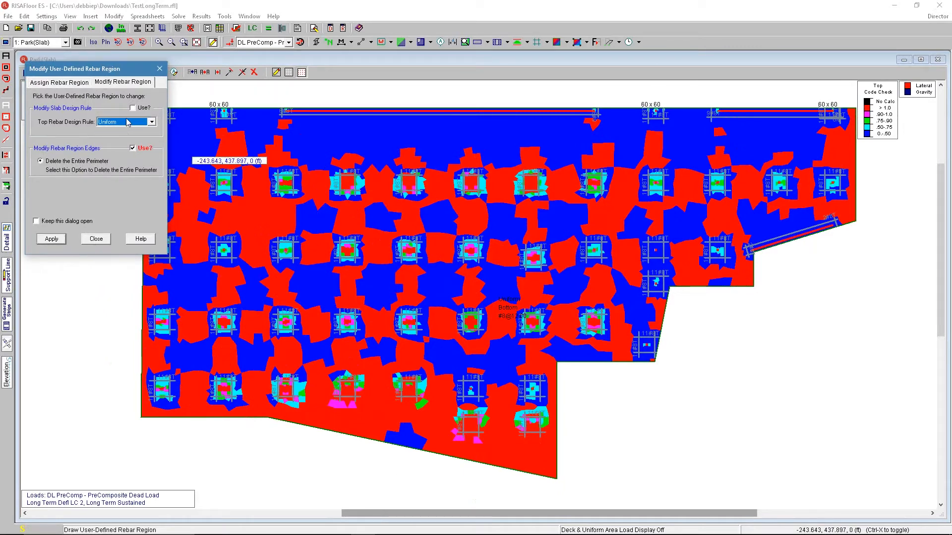
# Step: Pick the top rebar design rule for the new user-defined rebar region
pyautogui.click(59, 82)
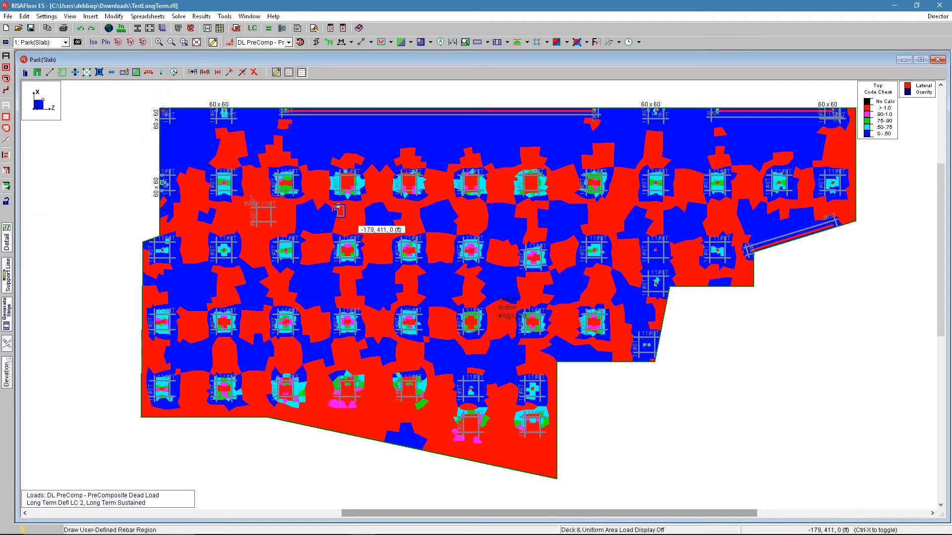
pyautogui.moveTo(494, 241)
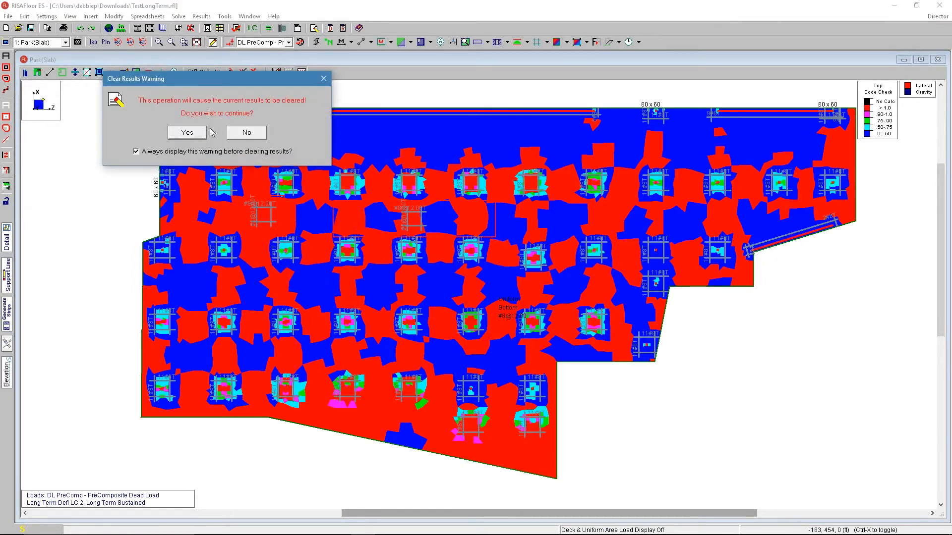
# Step: Re-solve after adding the region, view bottom unity check contours, then return to top unity check
pyautogui.click(186, 131)
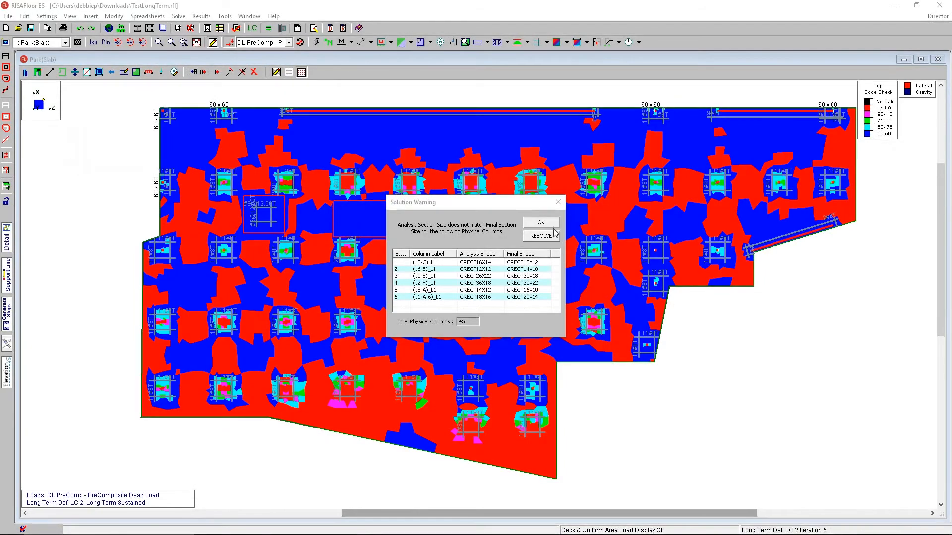
pyautogui.click(539, 221)
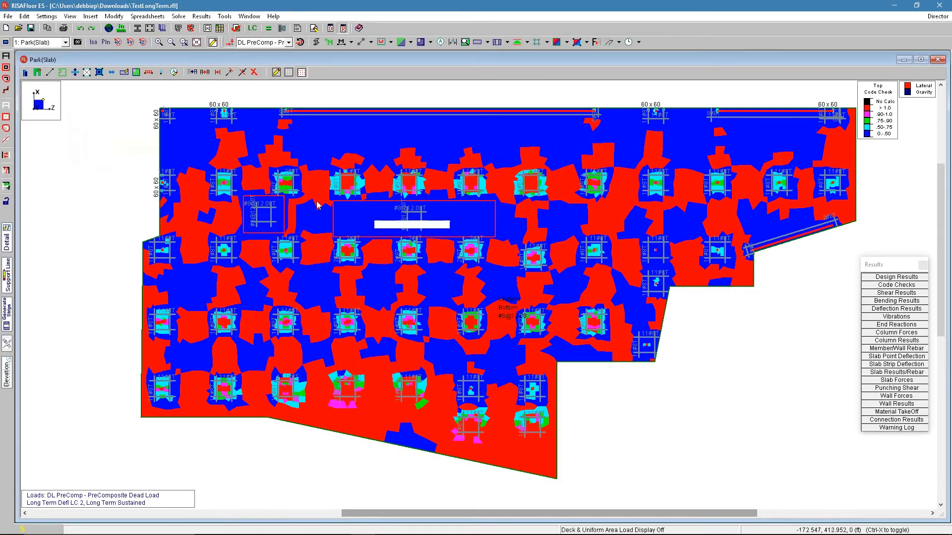
pyautogui.moveTo(494, 217)
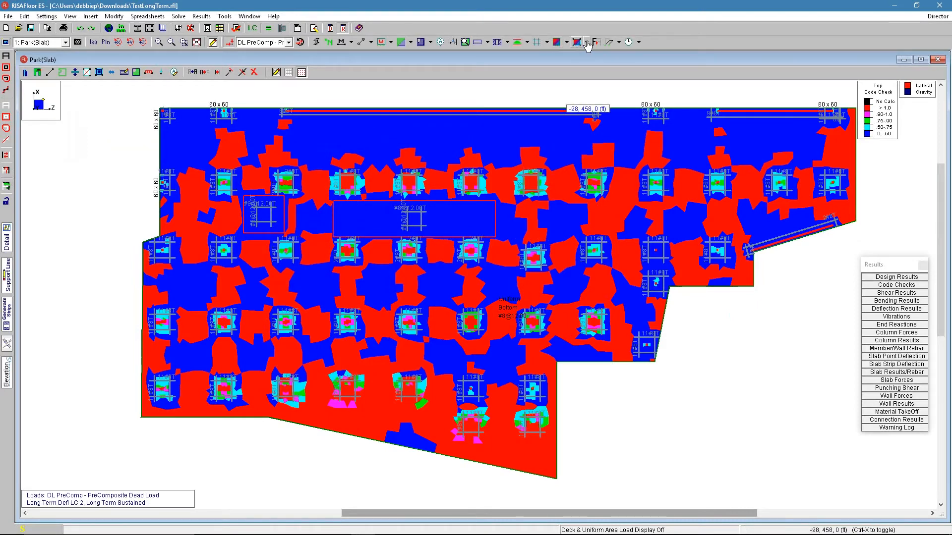
pyautogui.click(584, 42)
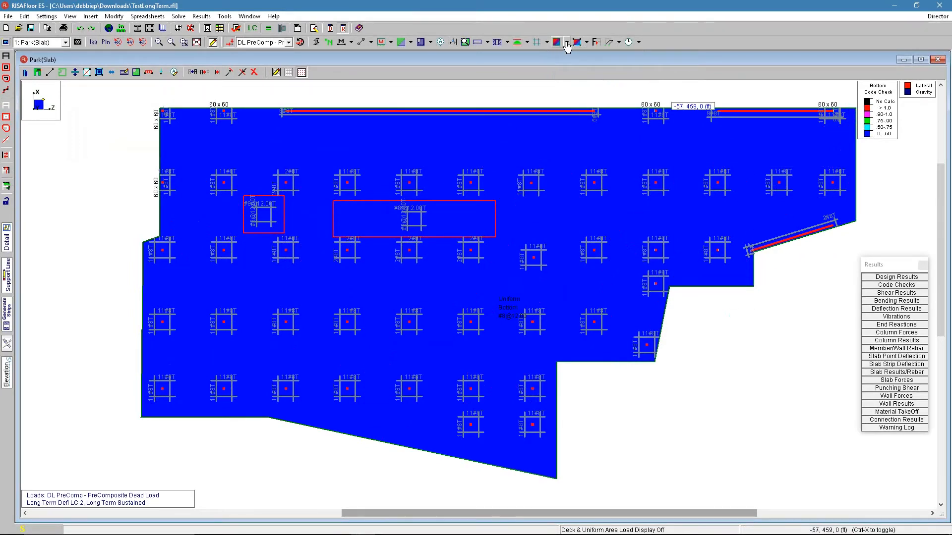
pyautogui.click(574, 41)
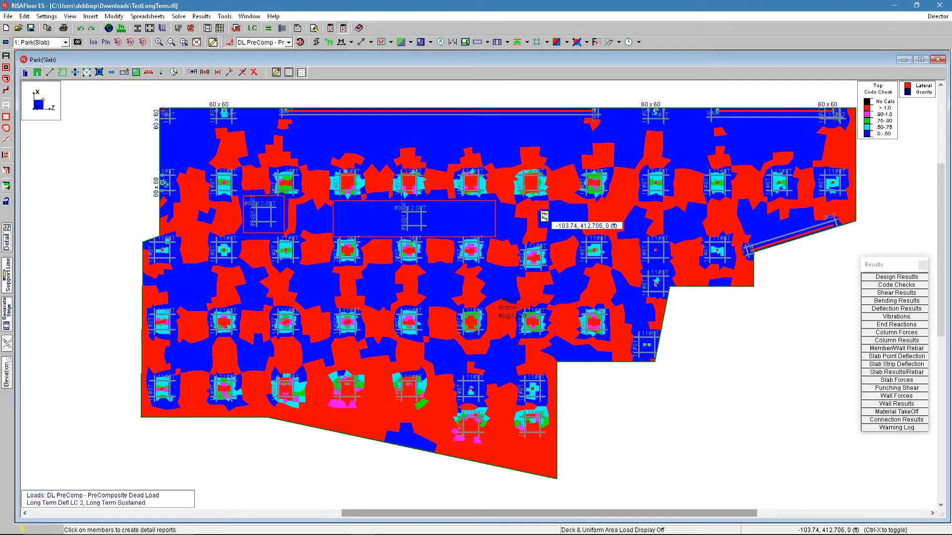
pyautogui.moveTo(544, 232)
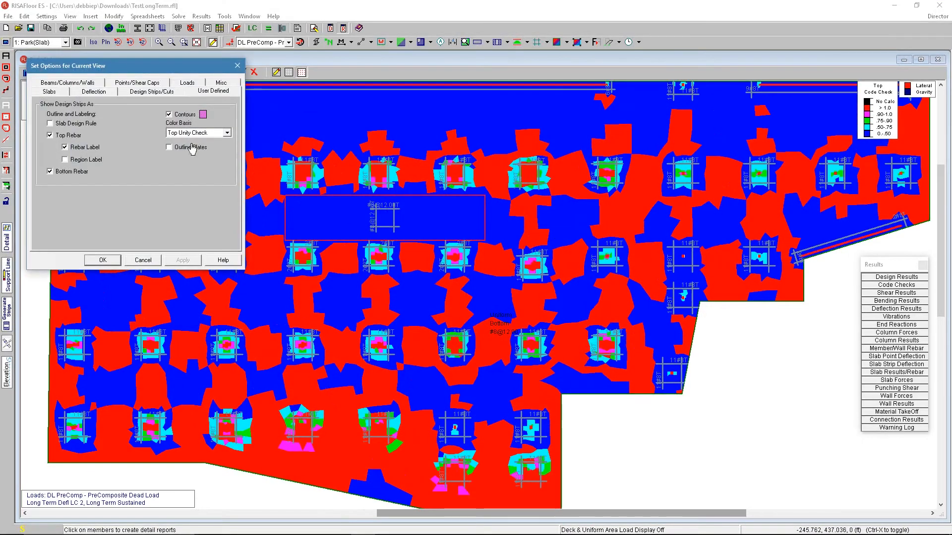
# Step: Turn on Outline Plates and open the rebar detail report for a slab plate
pyautogui.click(169, 146)
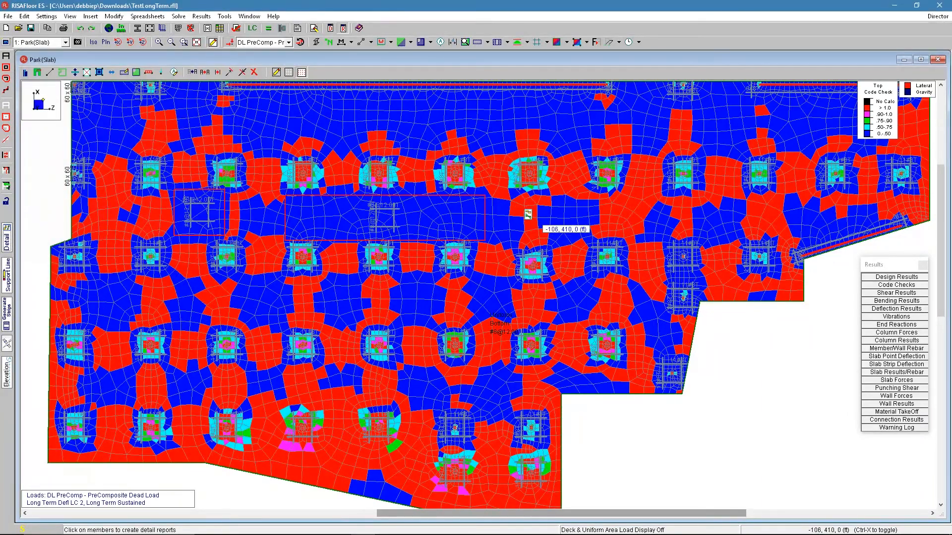
pyautogui.click(528, 215)
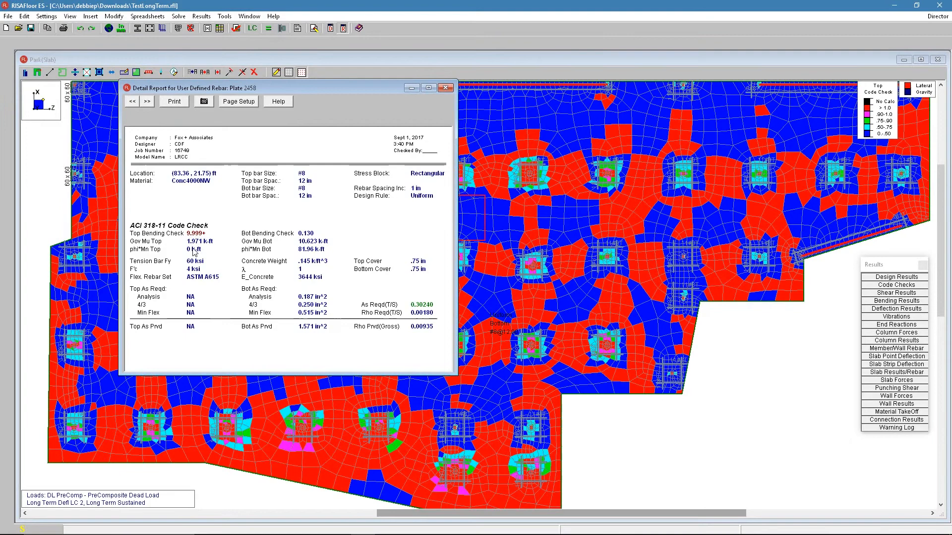
pyautogui.moveTo(194, 253)
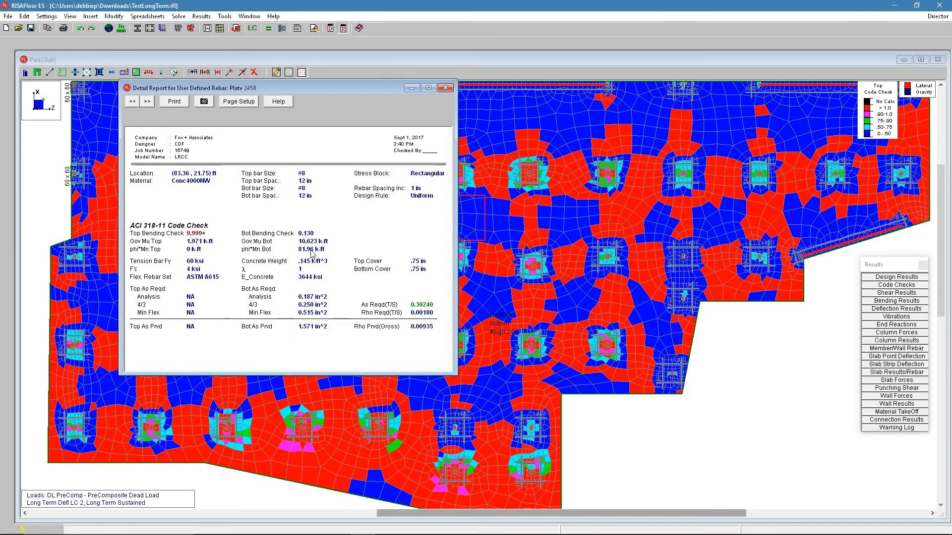
pyautogui.click(445, 87)
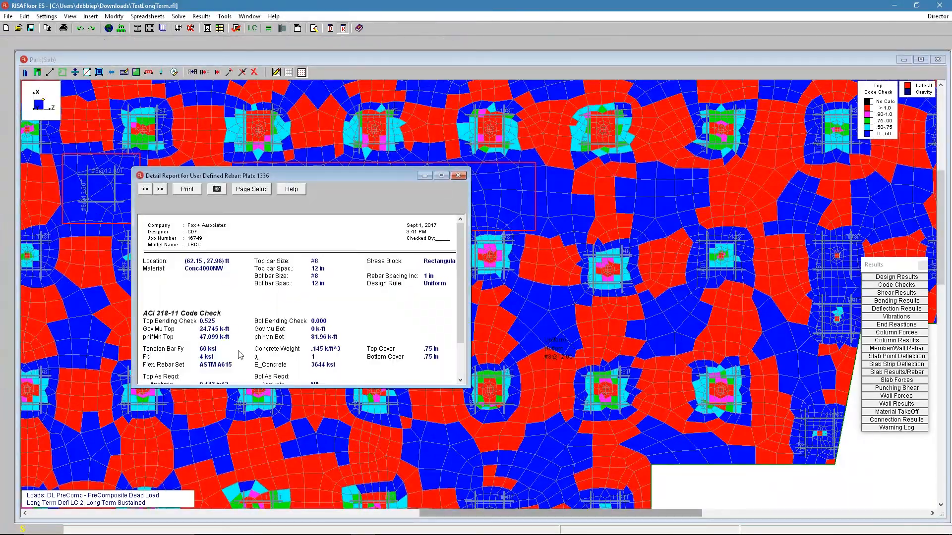
pyautogui.moveTo(297, 175); pyautogui.dragTo(579, 151)
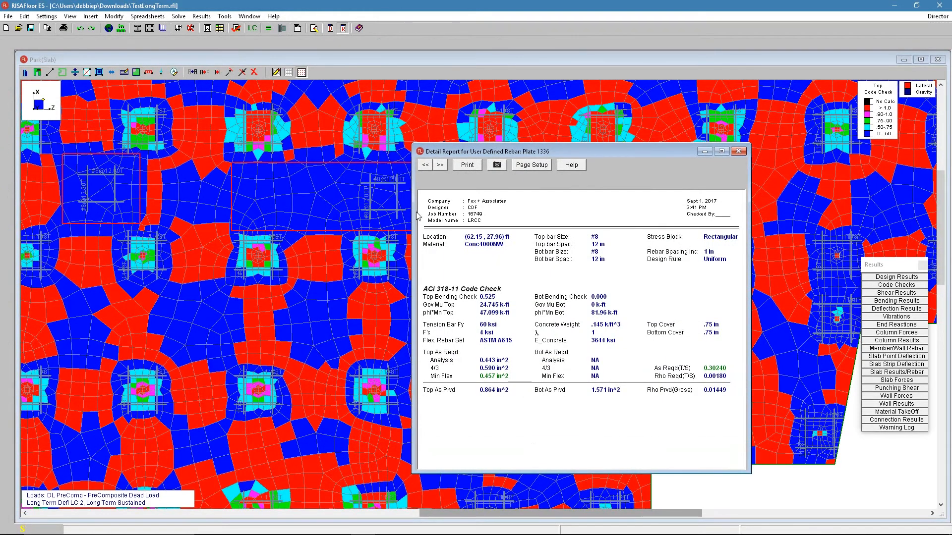
pyautogui.moveTo(739, 150)
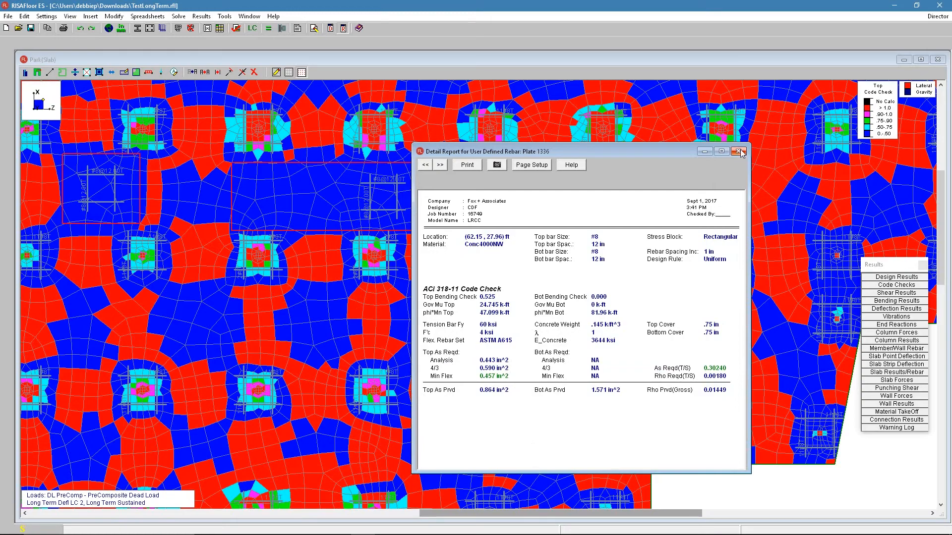
pyautogui.click(740, 151)
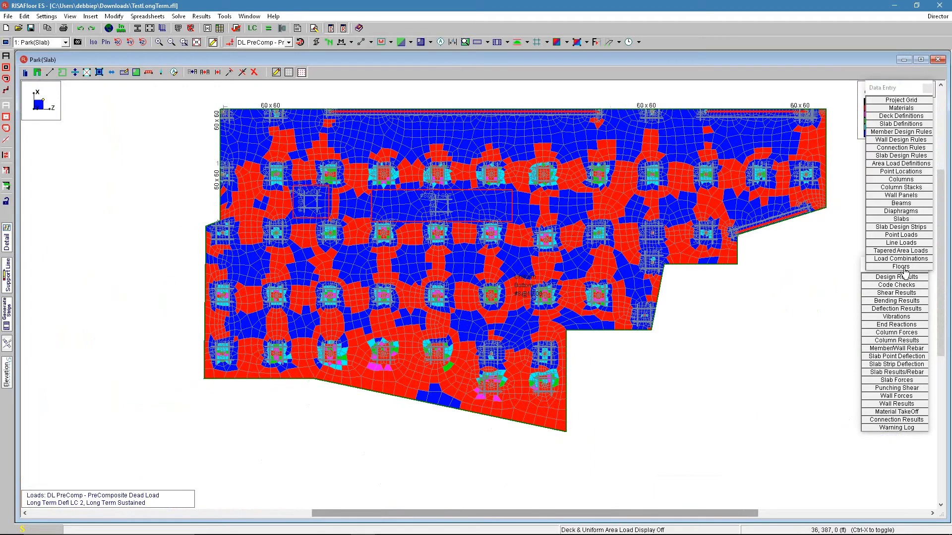
# Step: Check Continuous? for Park (Slab) in the Floors spreadsheet and accept clearing results
pyautogui.click(900, 267)
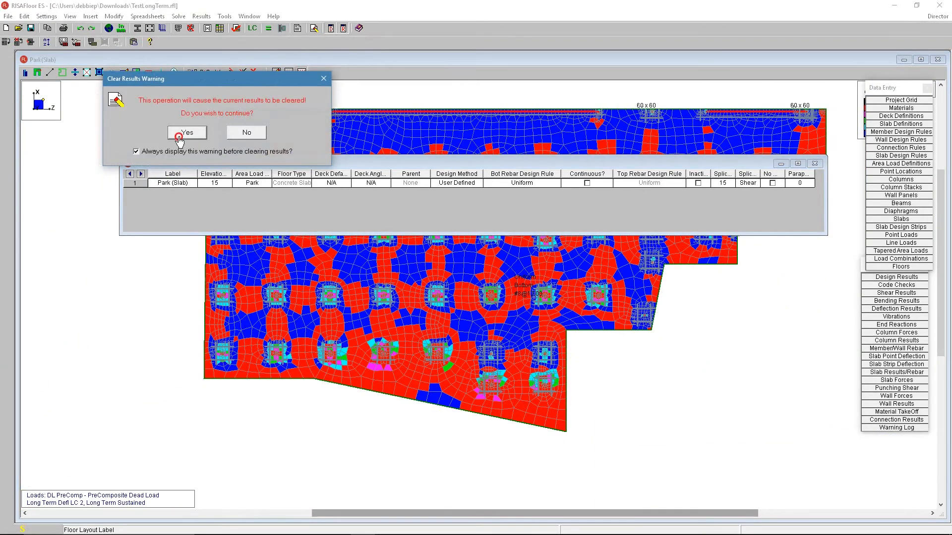
pyautogui.click(187, 132)
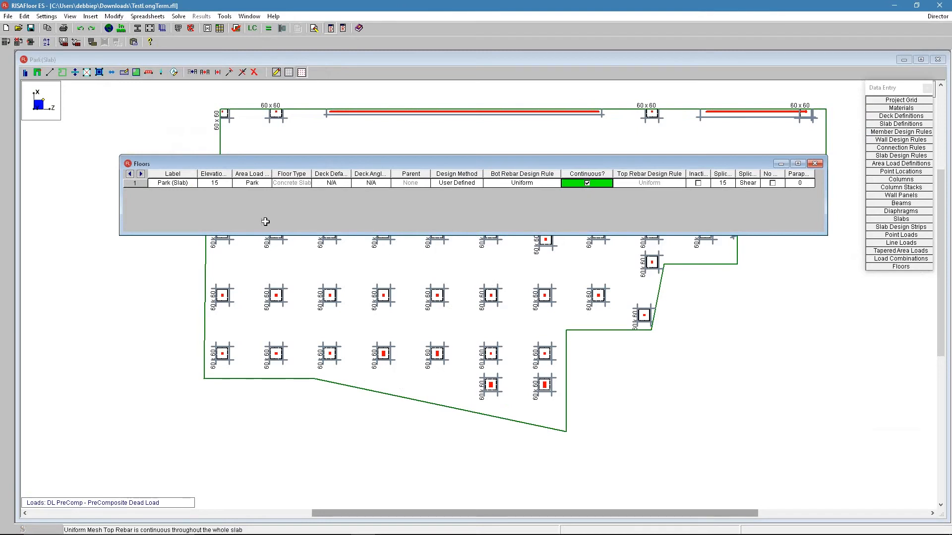
pyautogui.moveTo(673, 221)
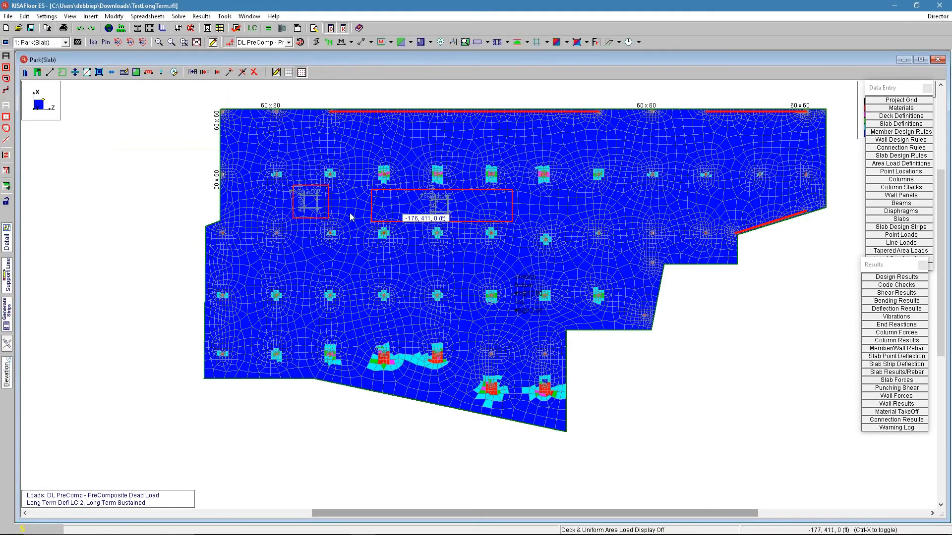
pyautogui.moveTo(543, 415)
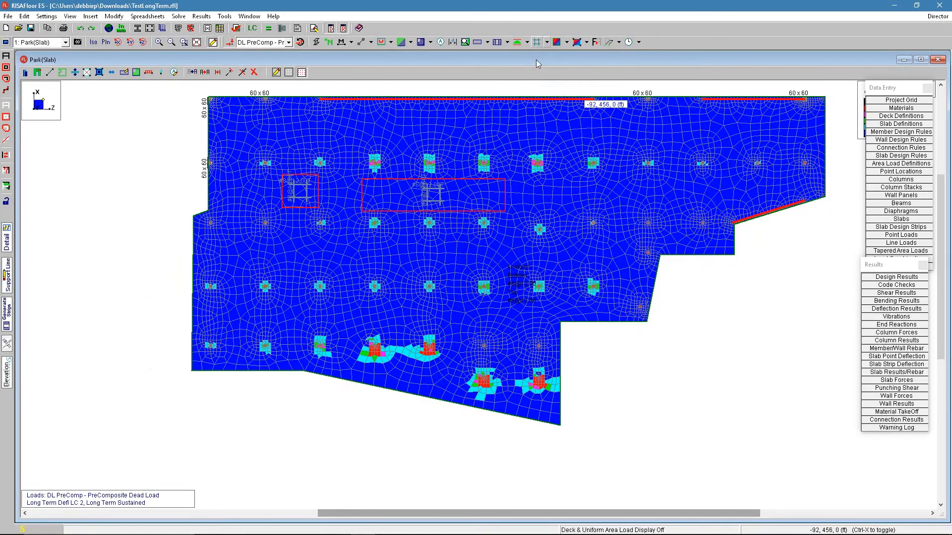
# Step: Switch the slab unity check contour display to None, leaving the plain mesh
pyautogui.click(558, 42)
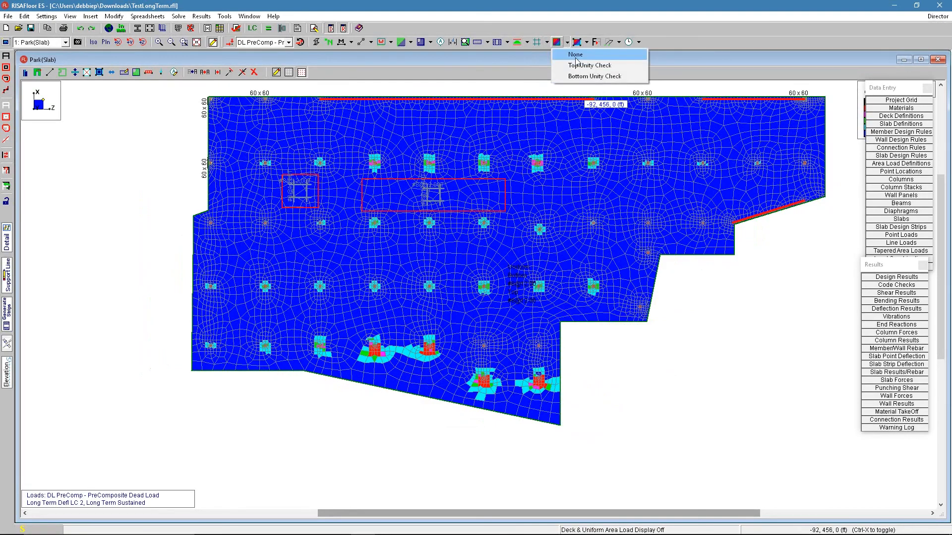
pyautogui.click(574, 53)
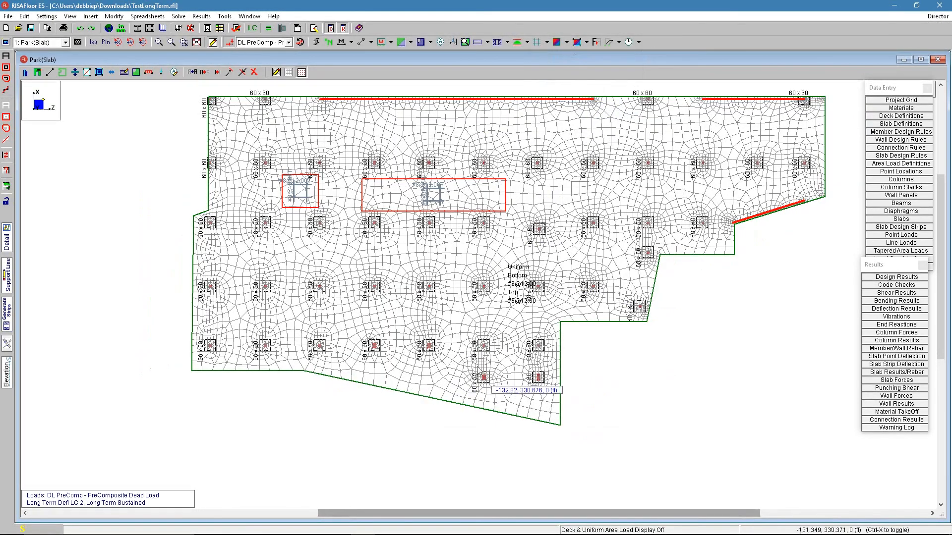